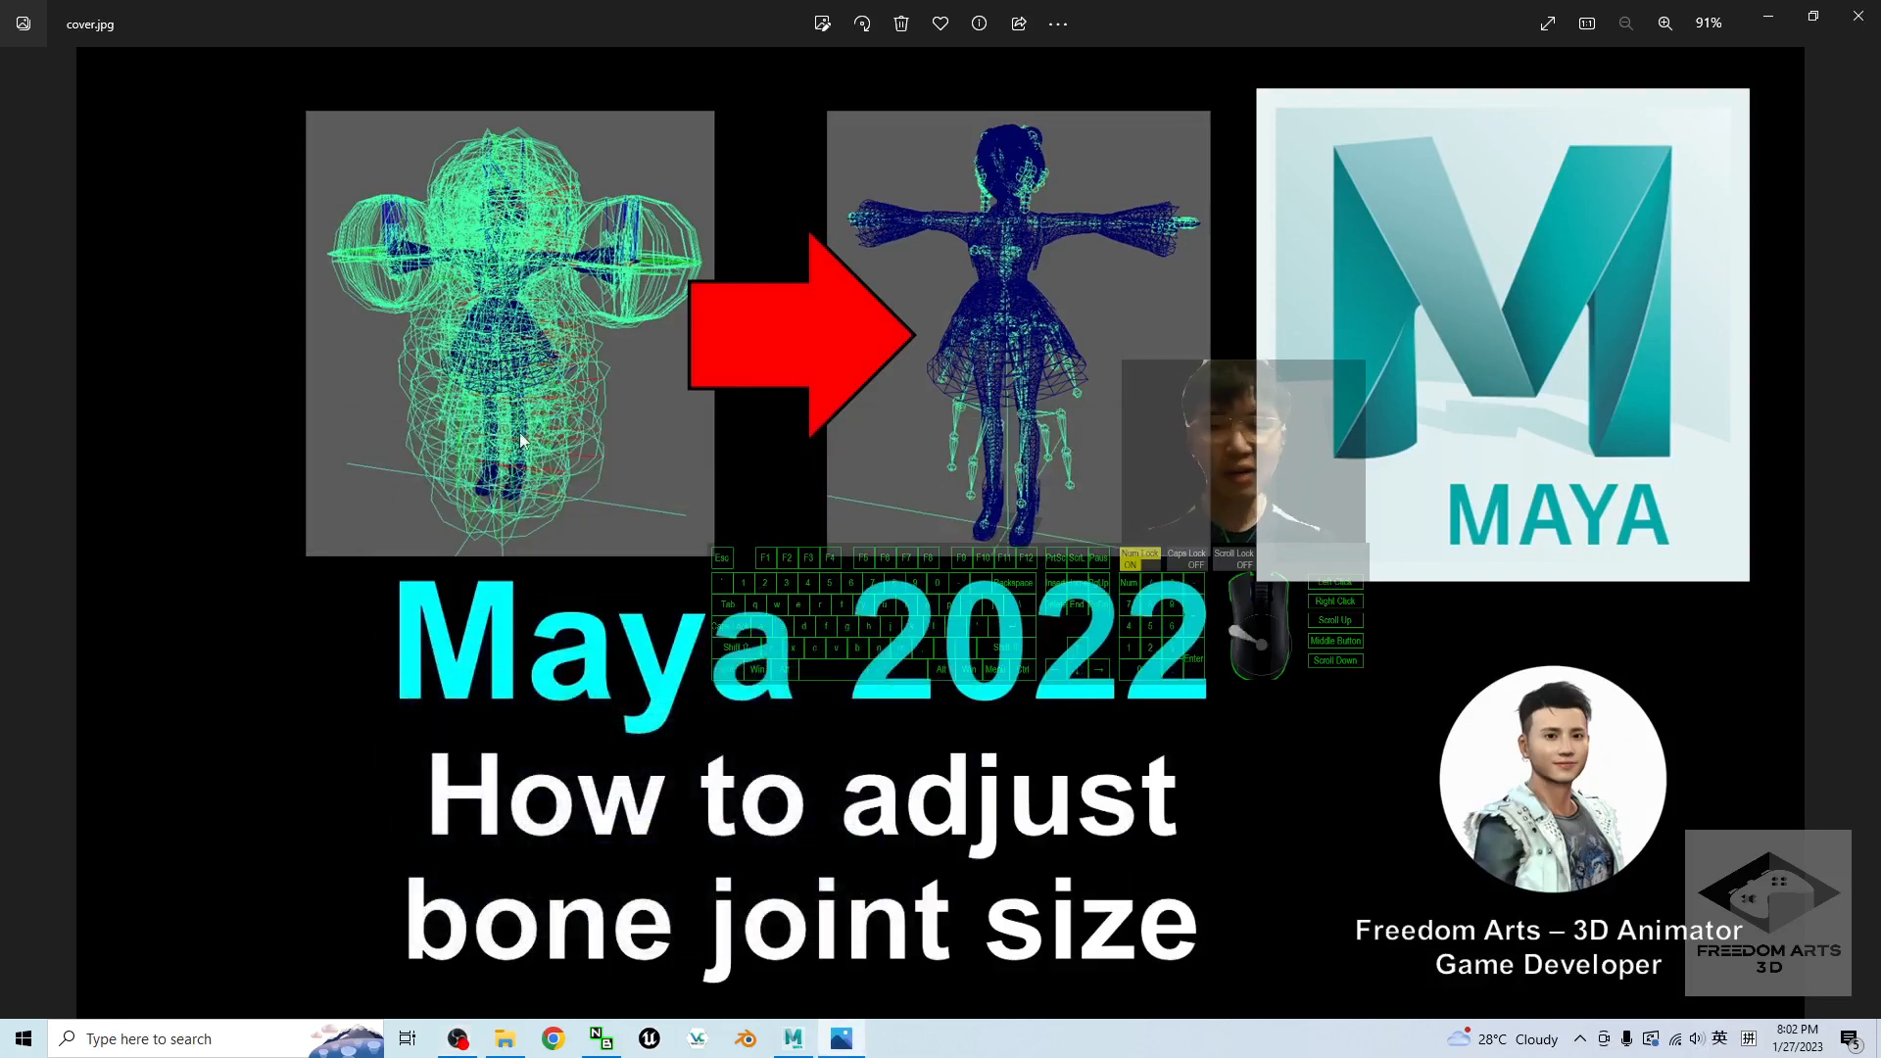
pyautogui.moveTo(688, 437)
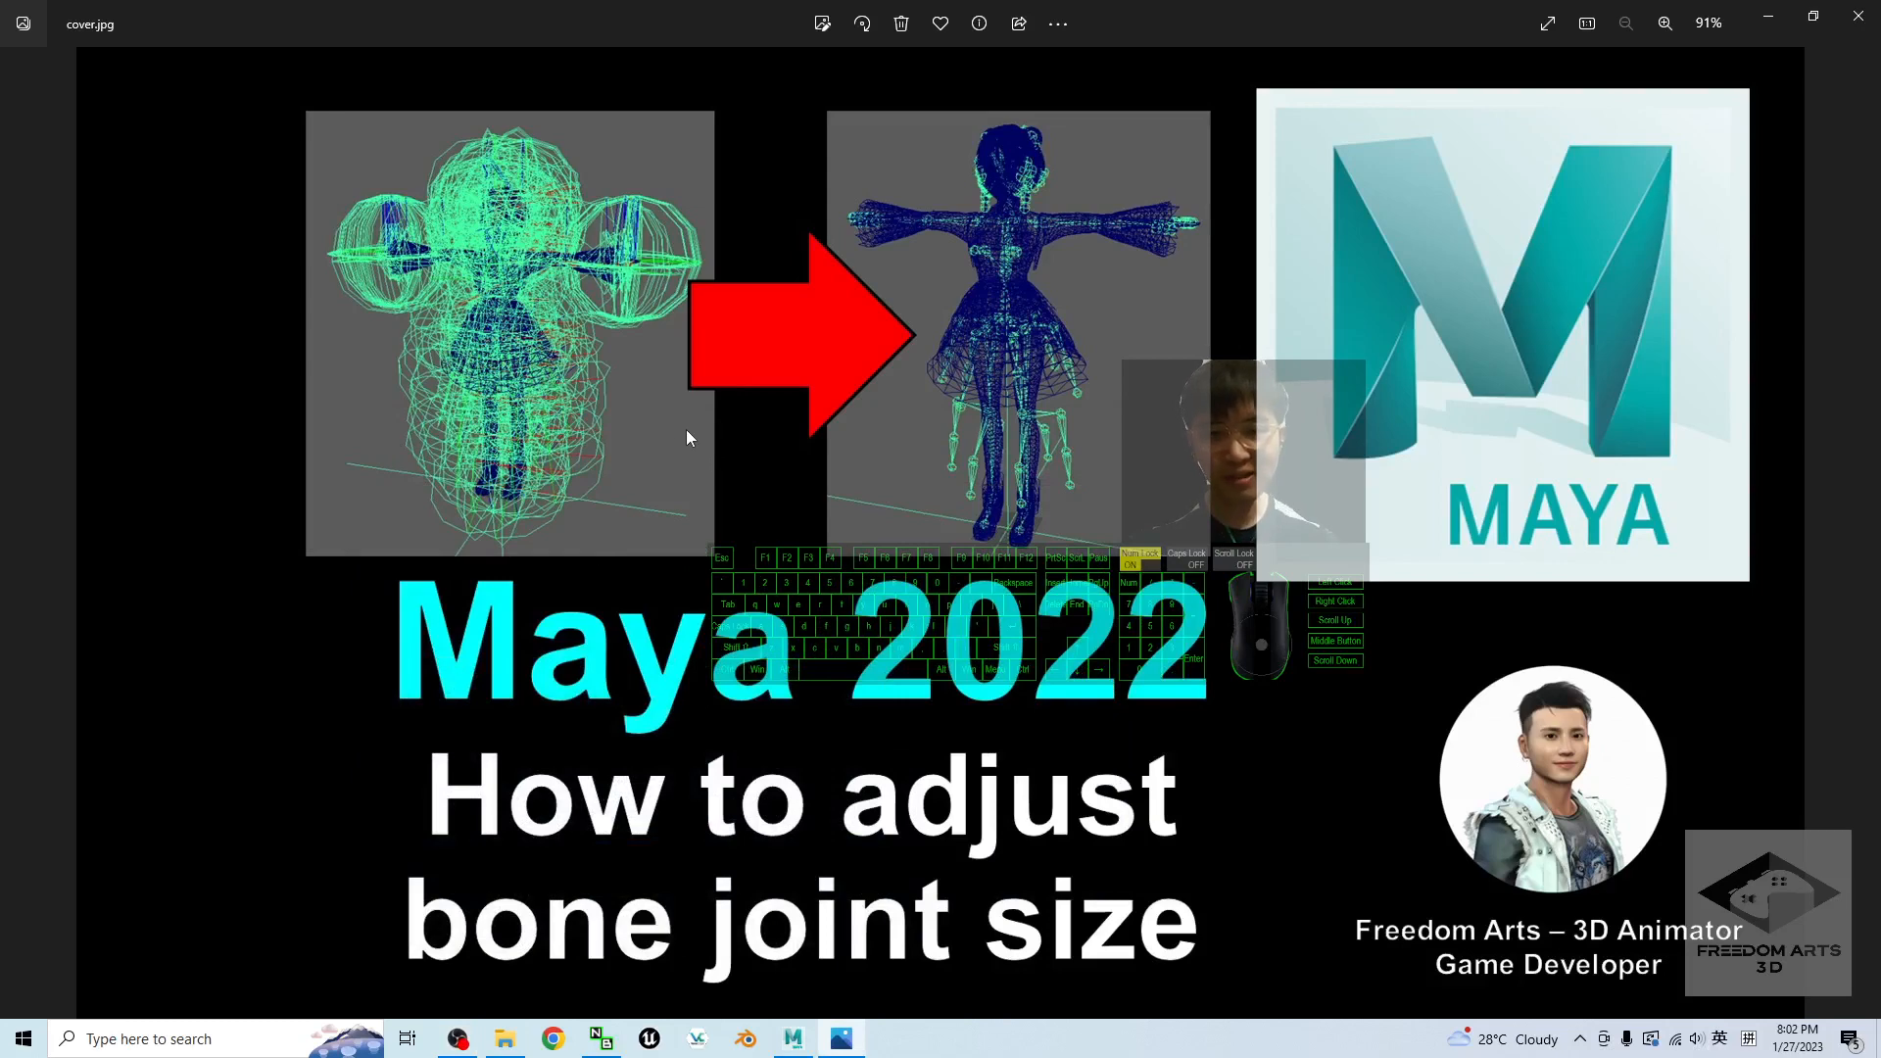
pyautogui.moveTo(870, 449)
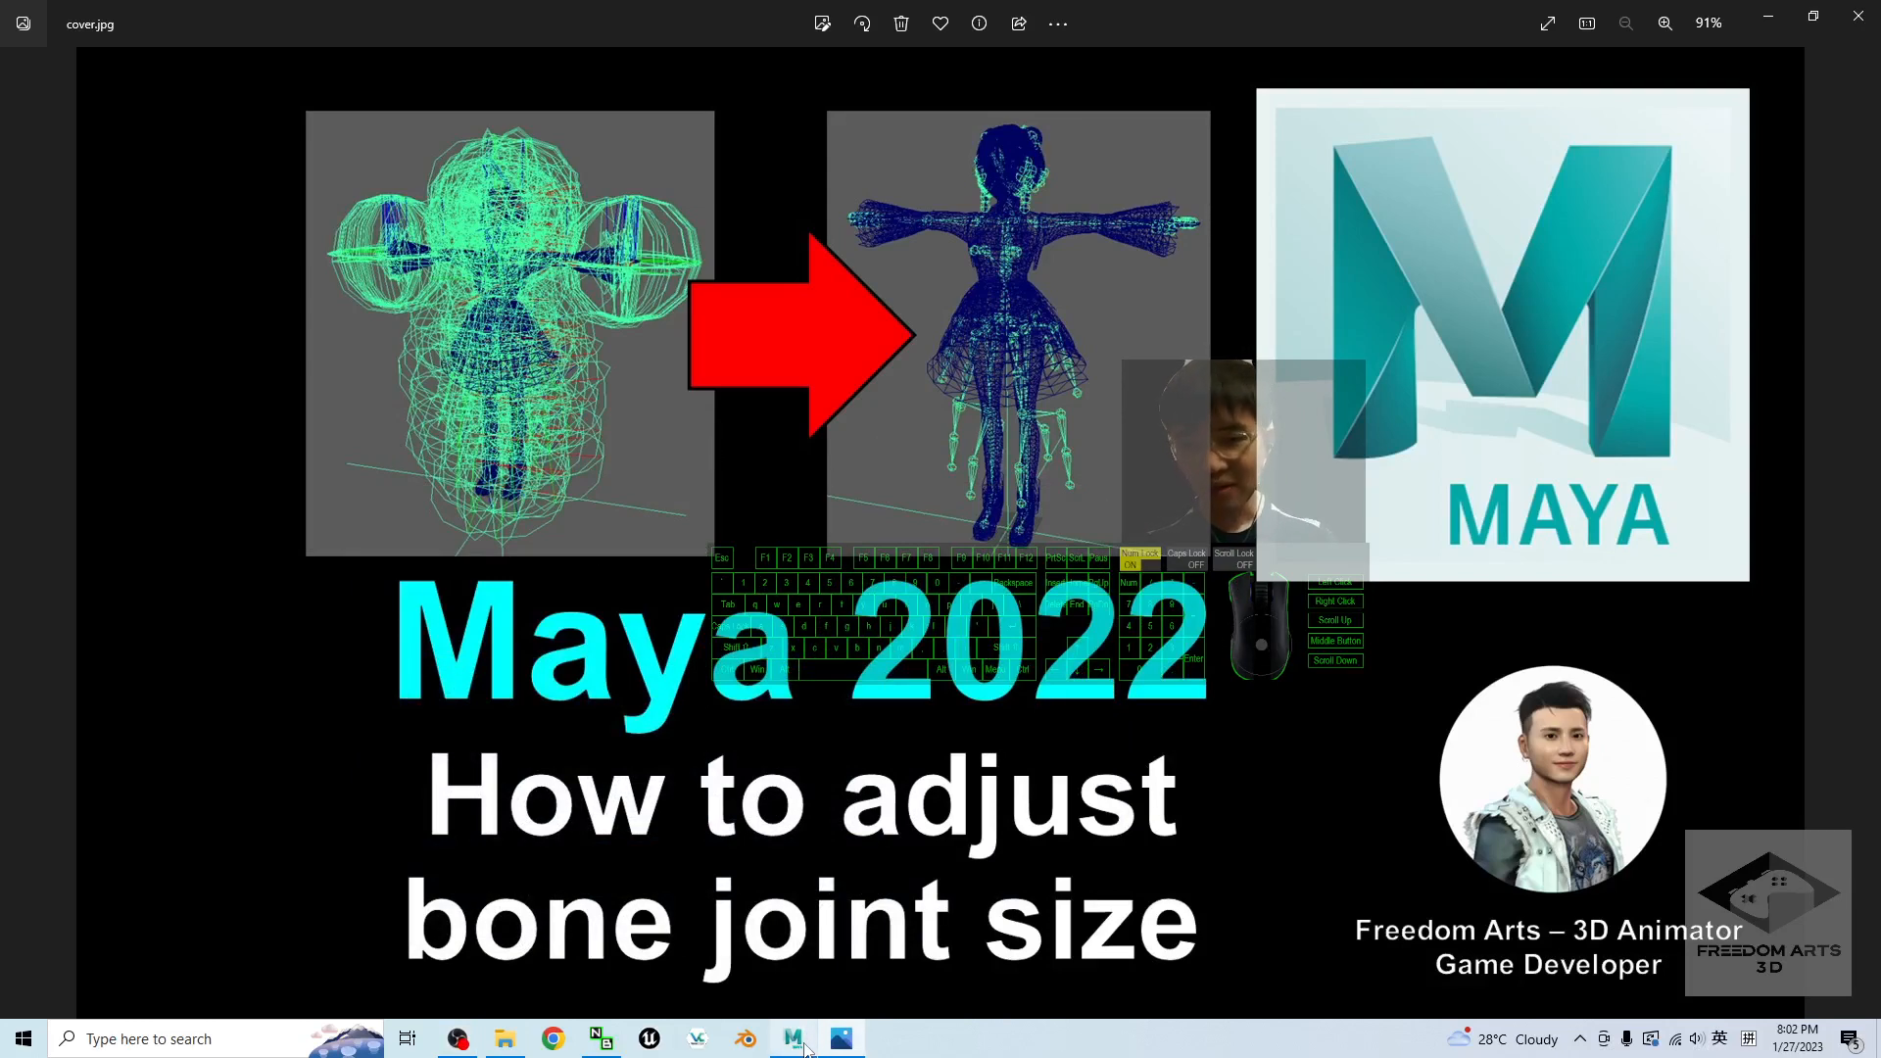
# Bring the Maya scene forward and deselect the skirt joint by clicking empty space
pyautogui.click(790, 1039)
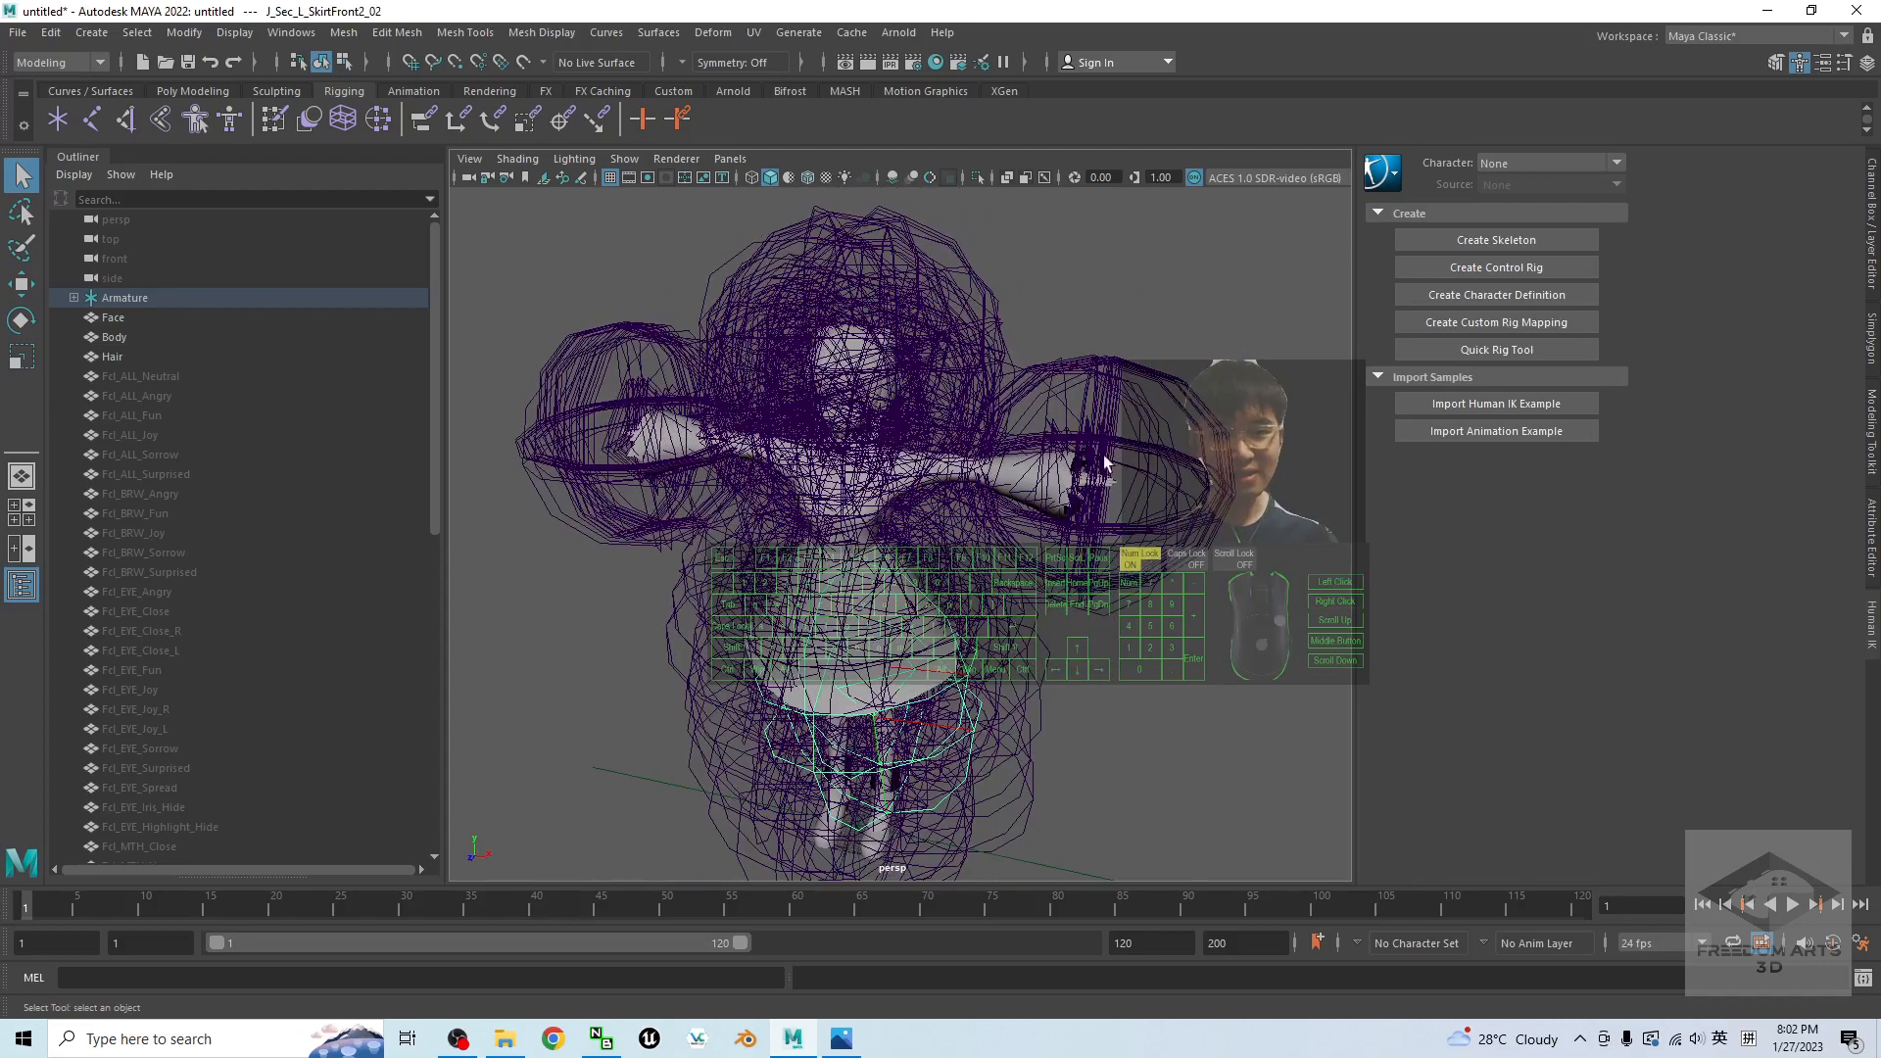
pyautogui.click(1076, 469)
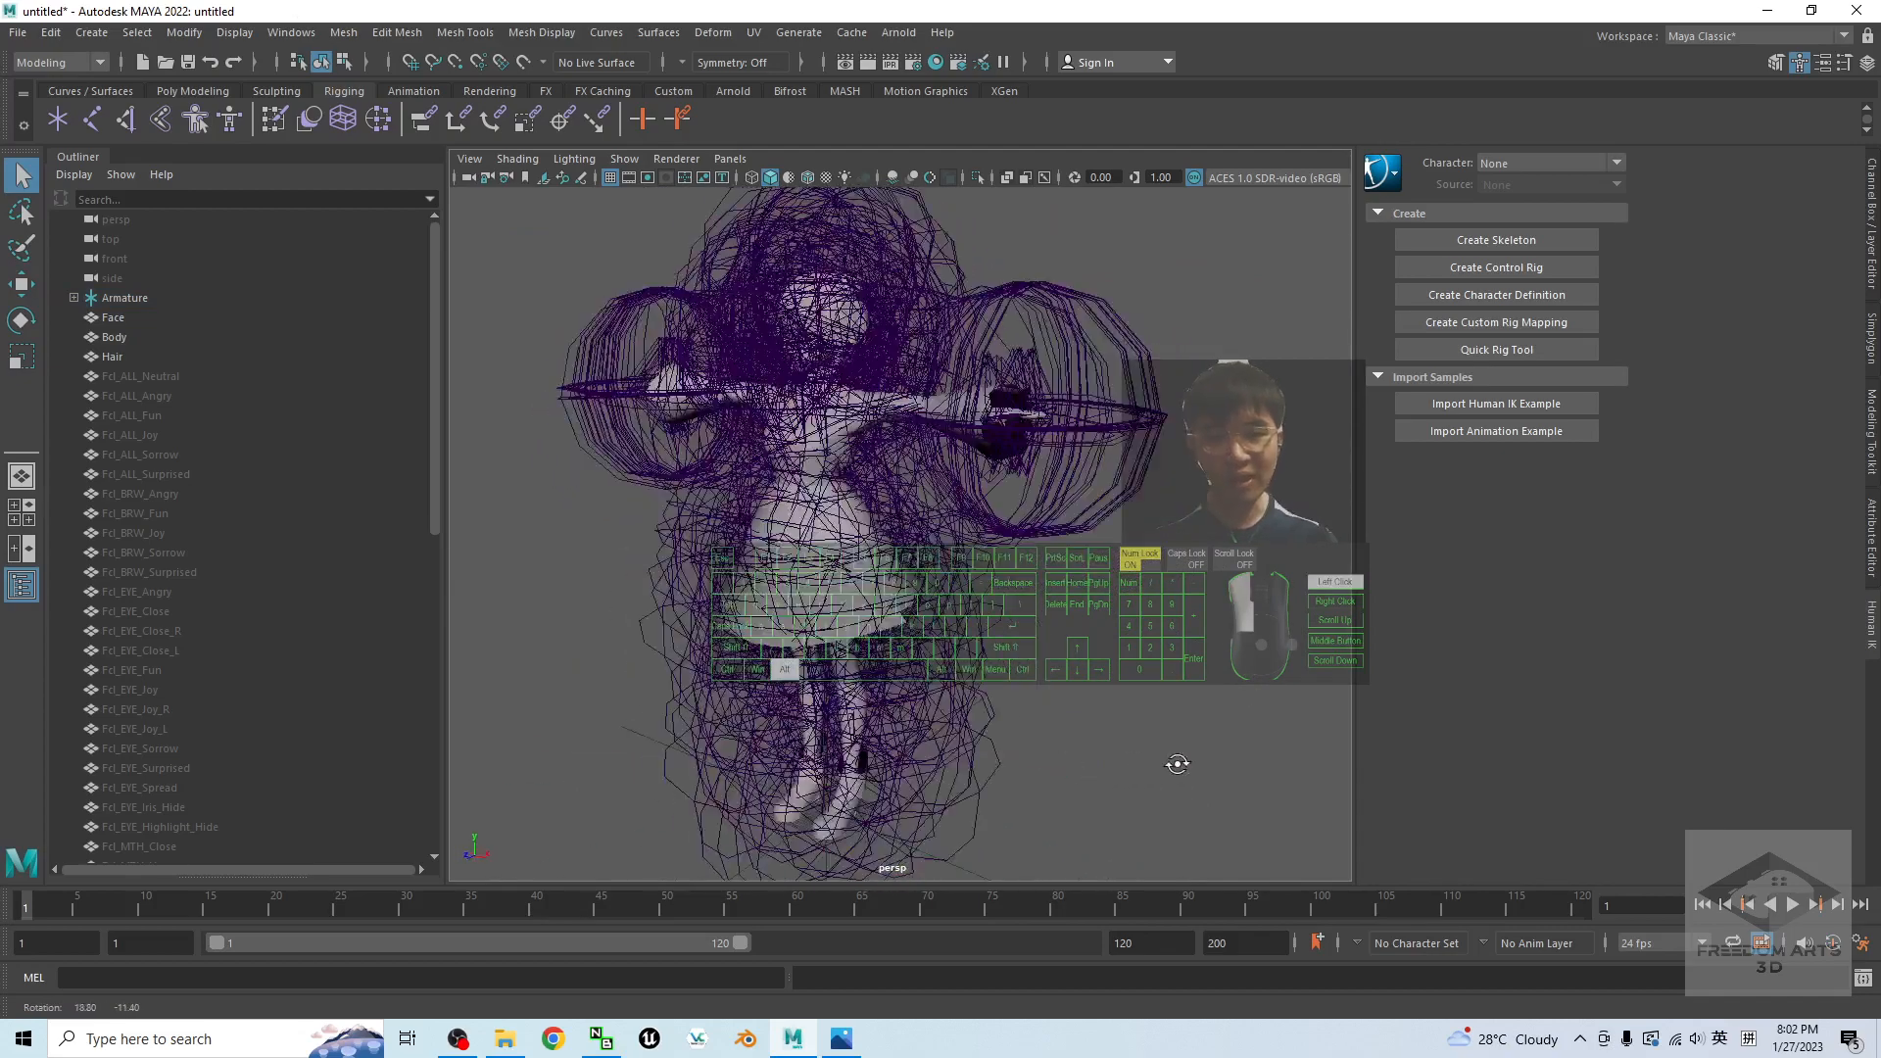
# Start a new empty scene via File > New Scene and restore down the Maya window
pyautogui.click(16, 33)
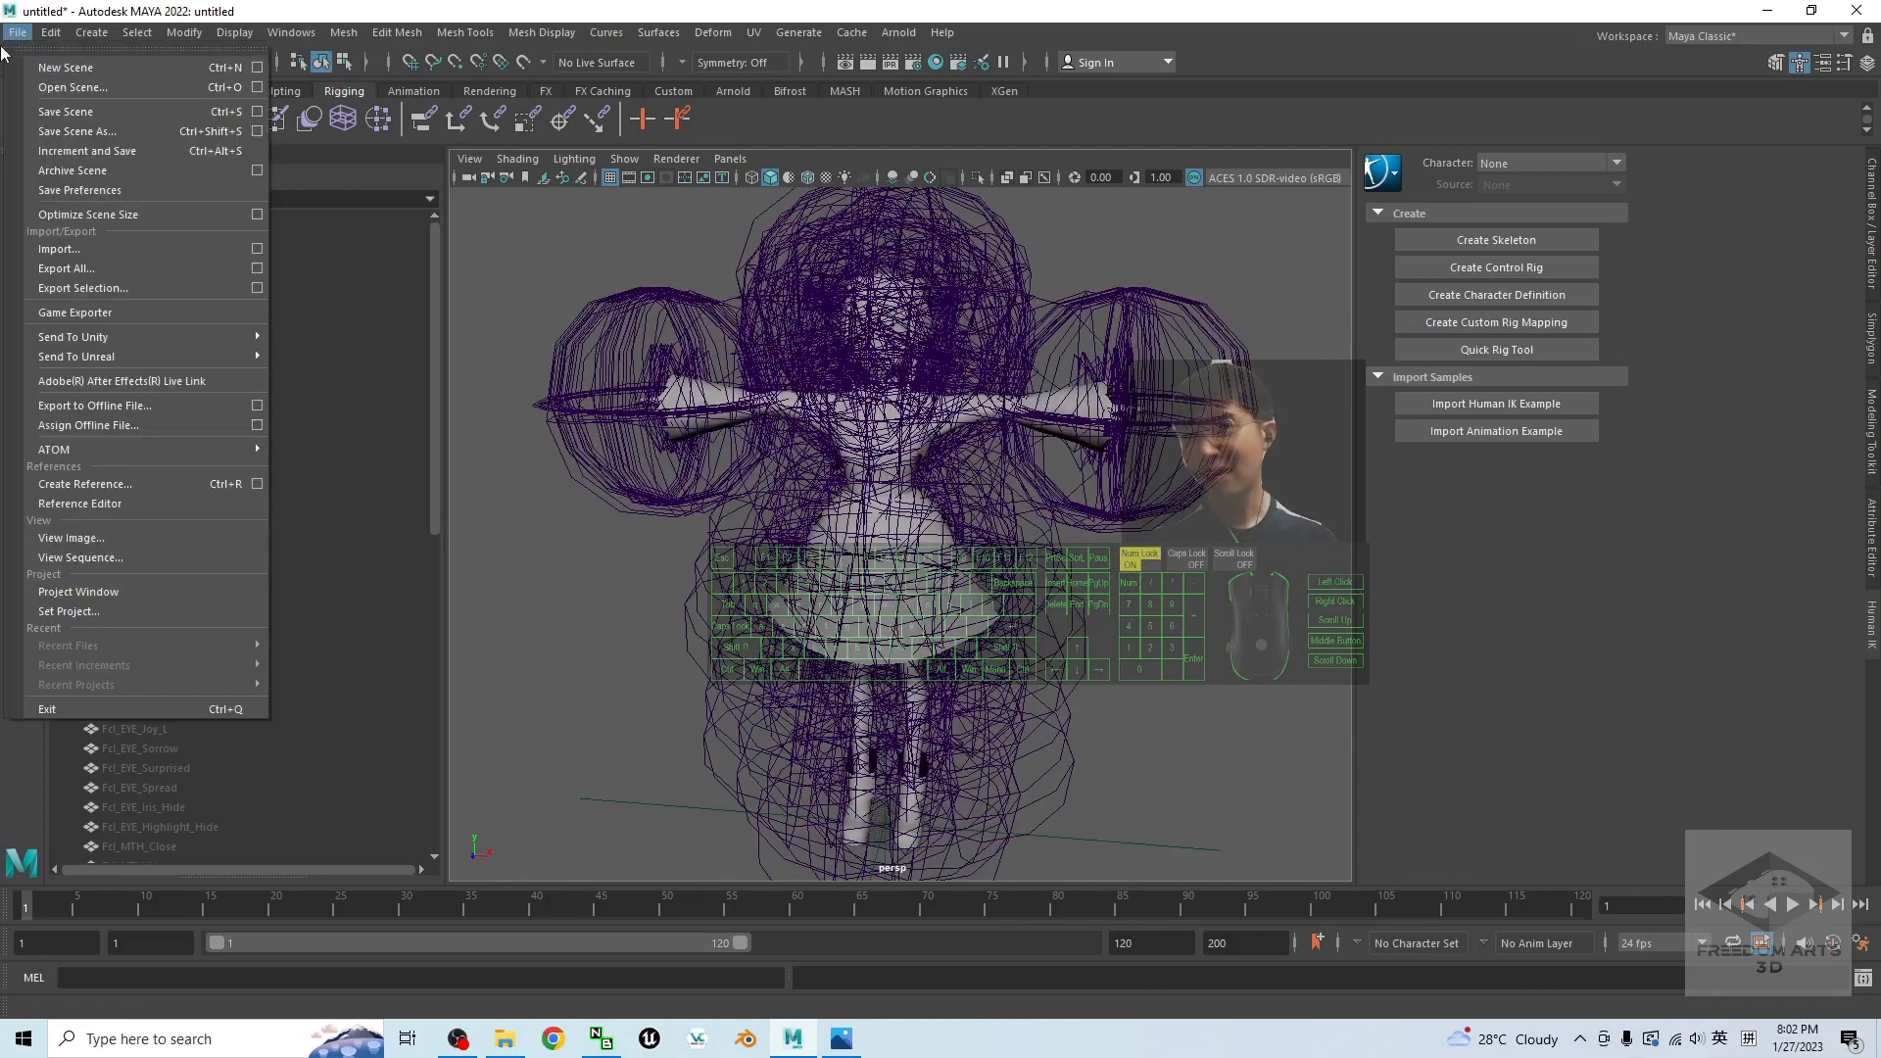
pyautogui.click(63, 66)
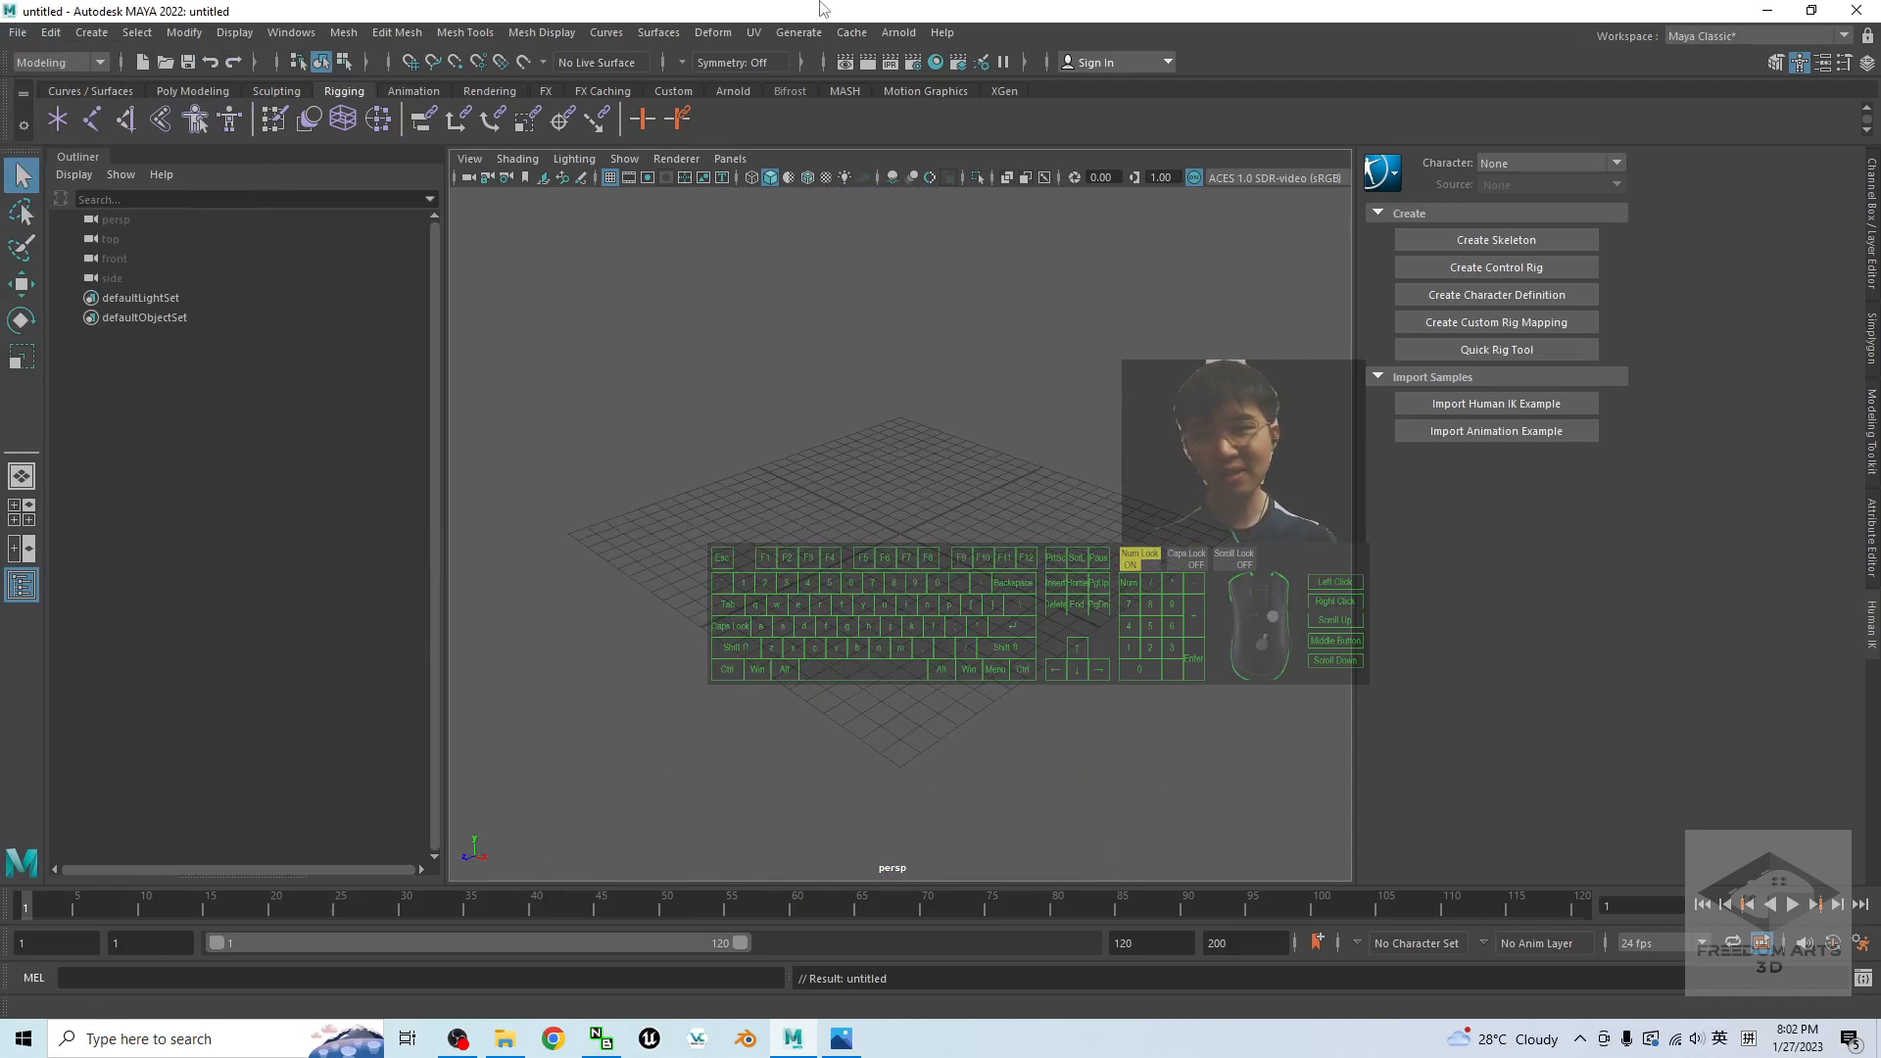
pyautogui.click(1814, 11)
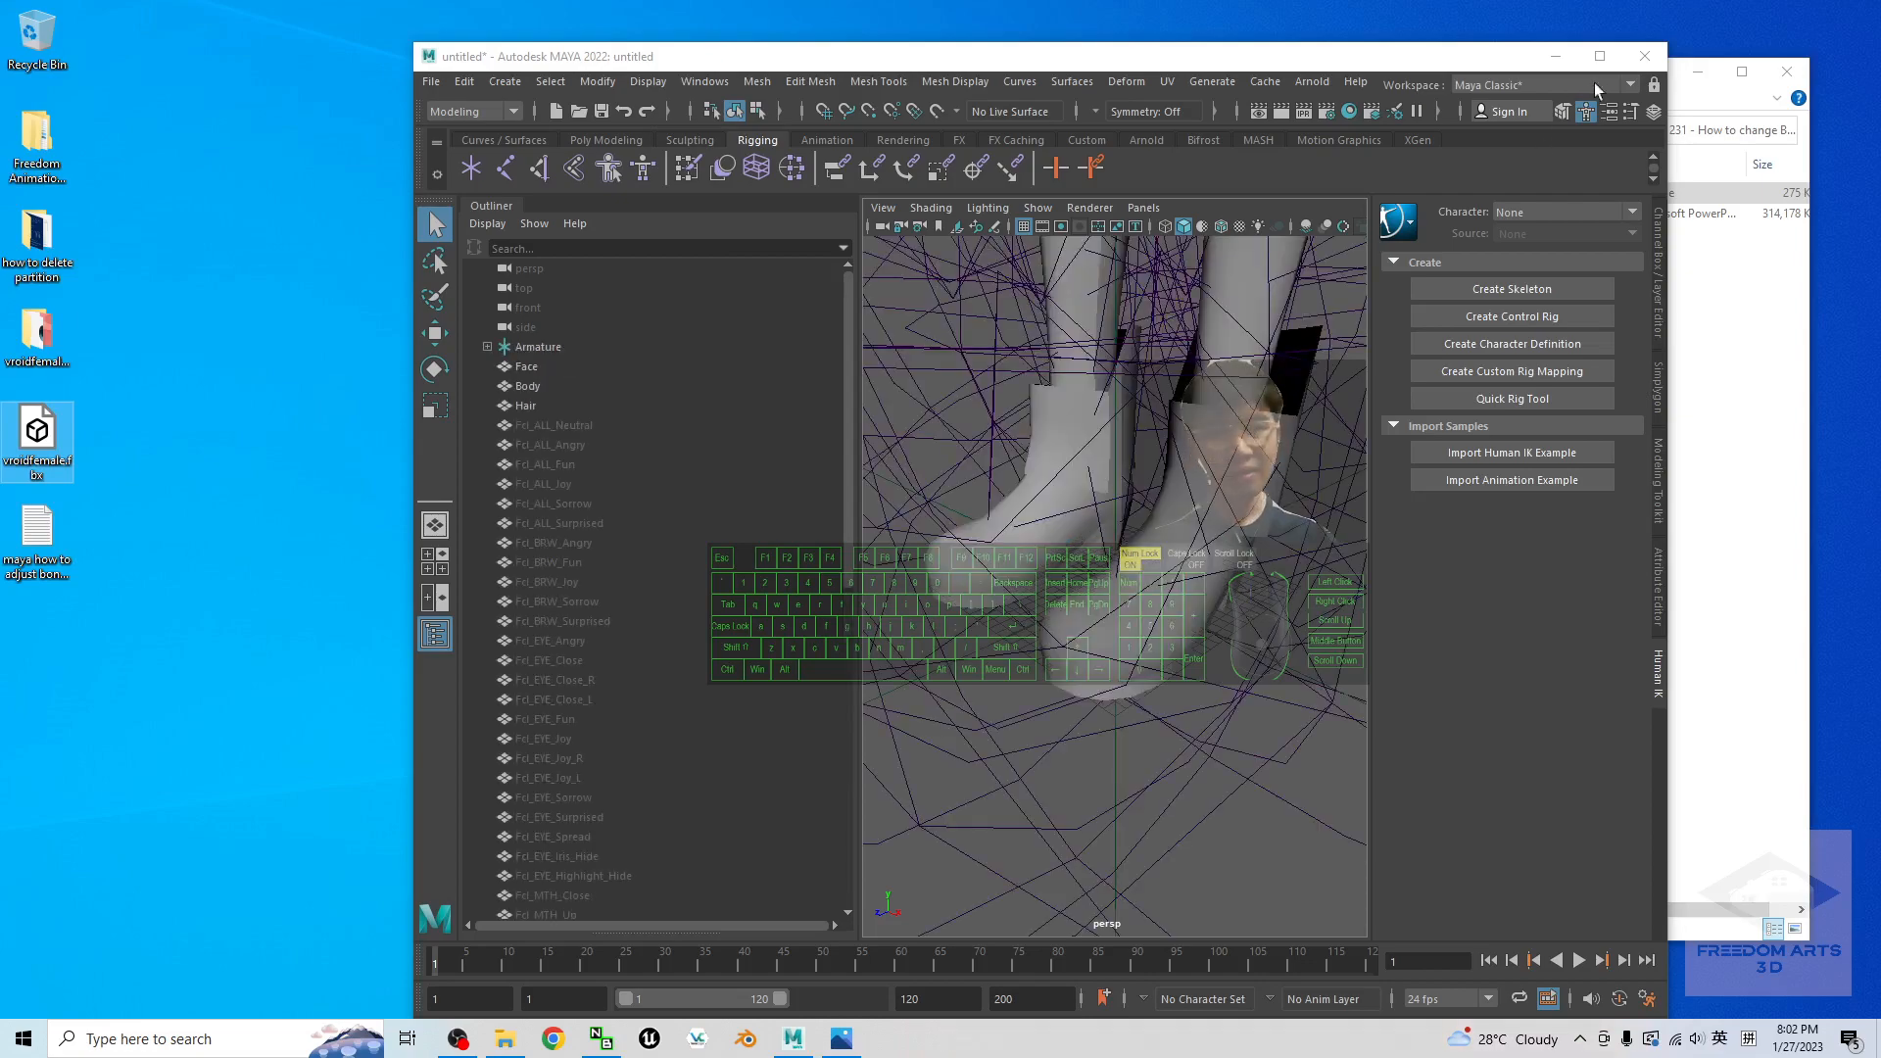
# Maximize Maya and open Display > Animation > Joint Size, showing 7.20
pyautogui.click(1598, 57)
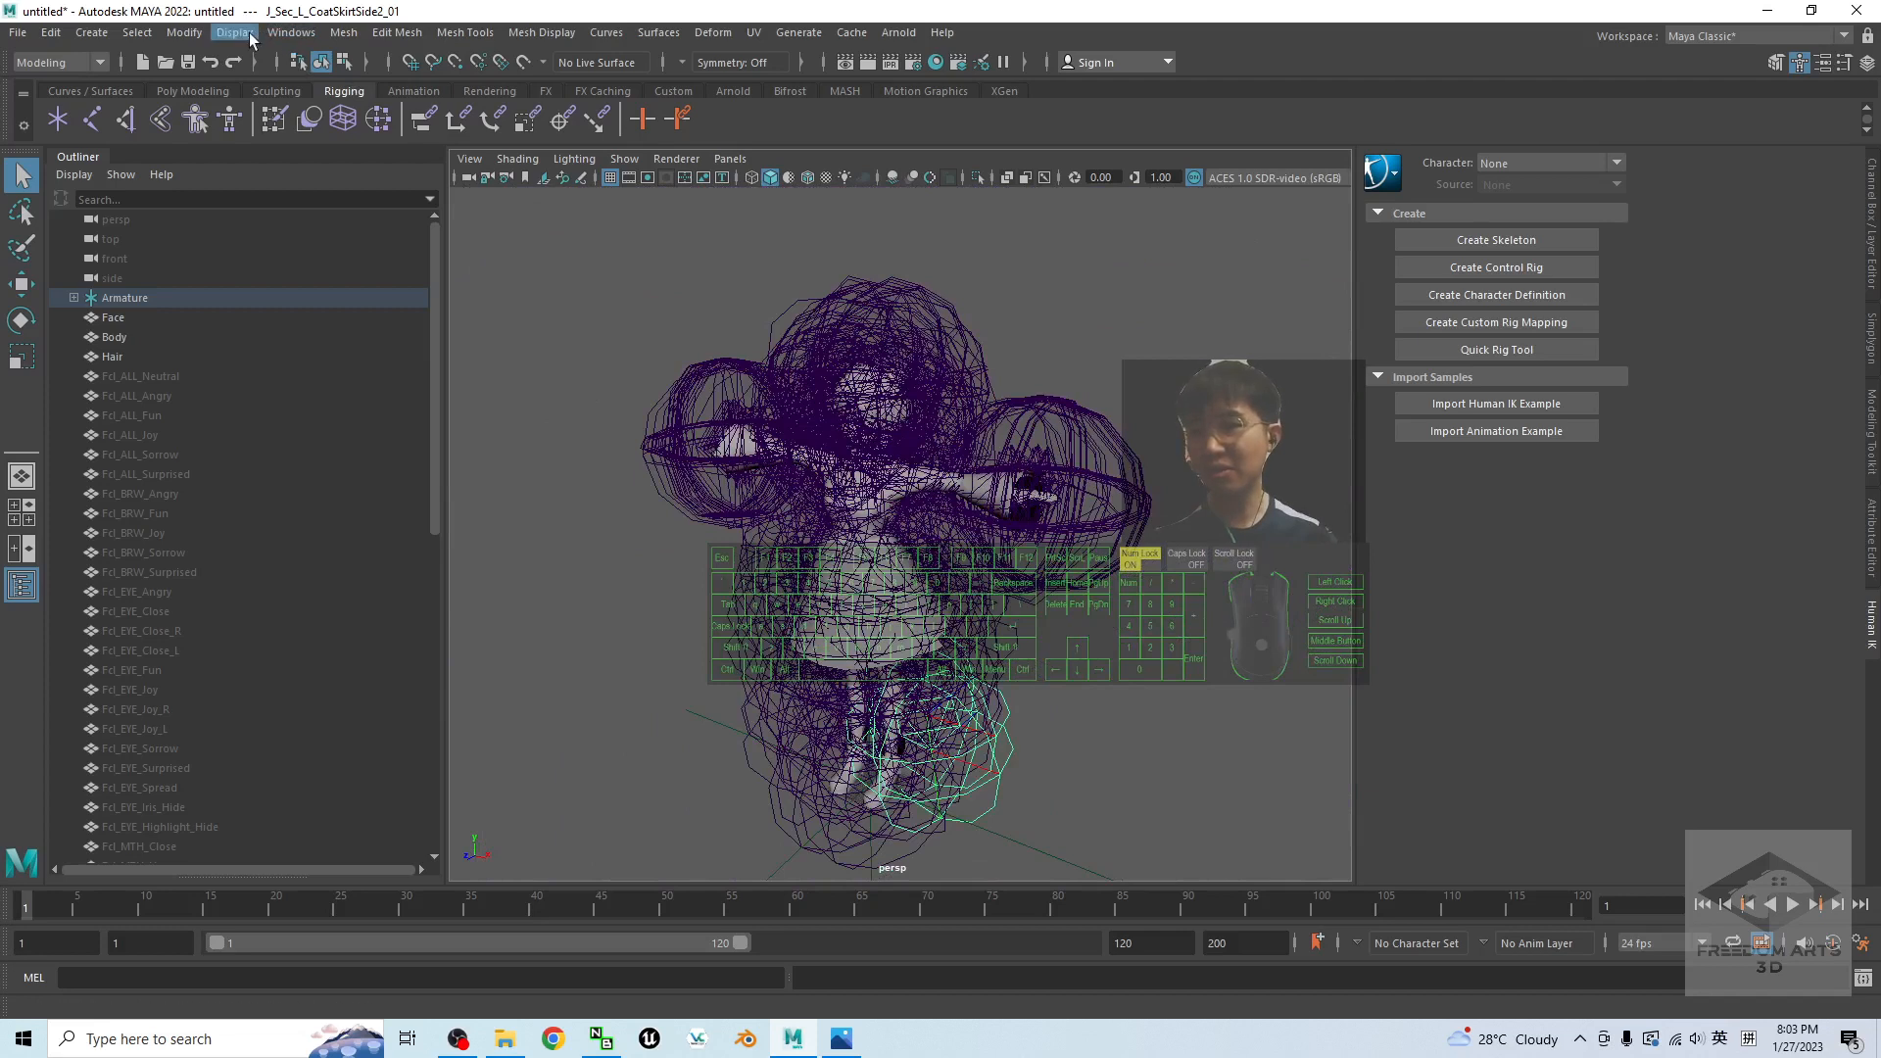
pyautogui.click(234, 33)
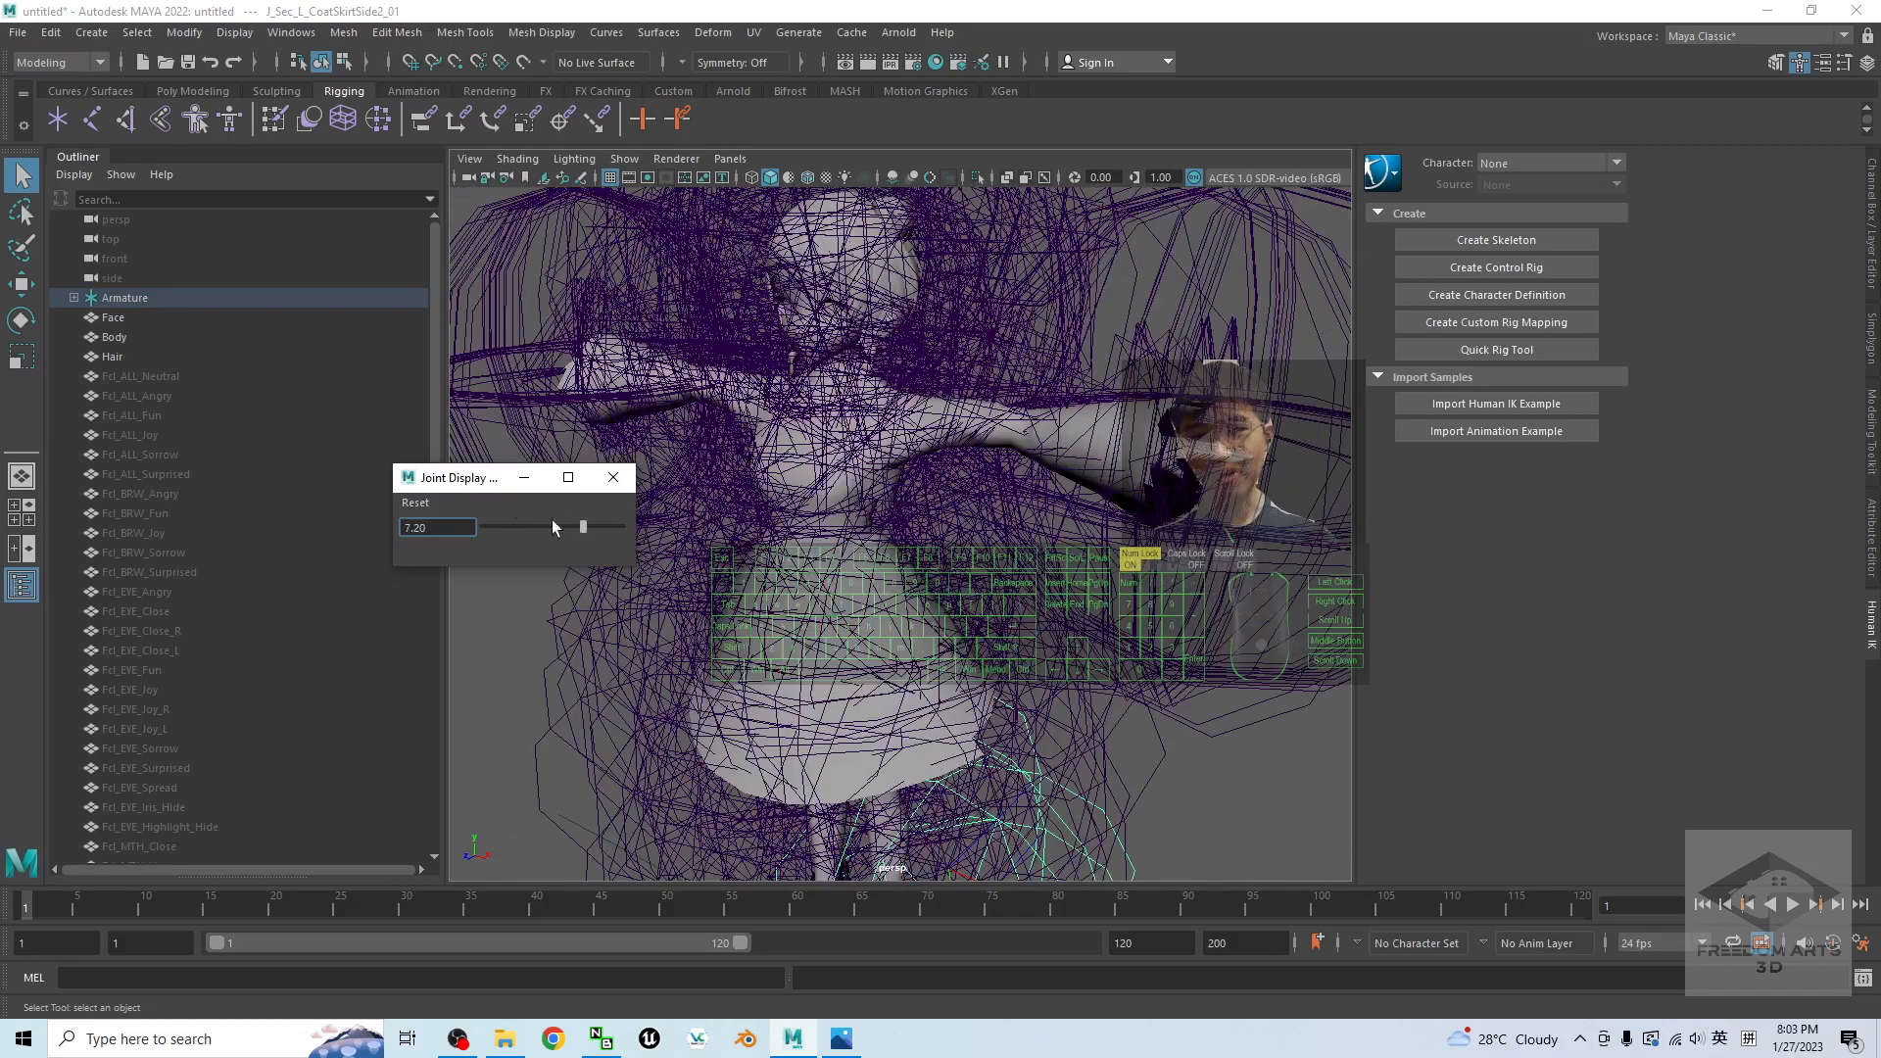
# Move the Joint Display Scale window aside and lower the joint size to 0.15
pyautogui.moveTo(455, 477); pyautogui.dragTo(258, 434)
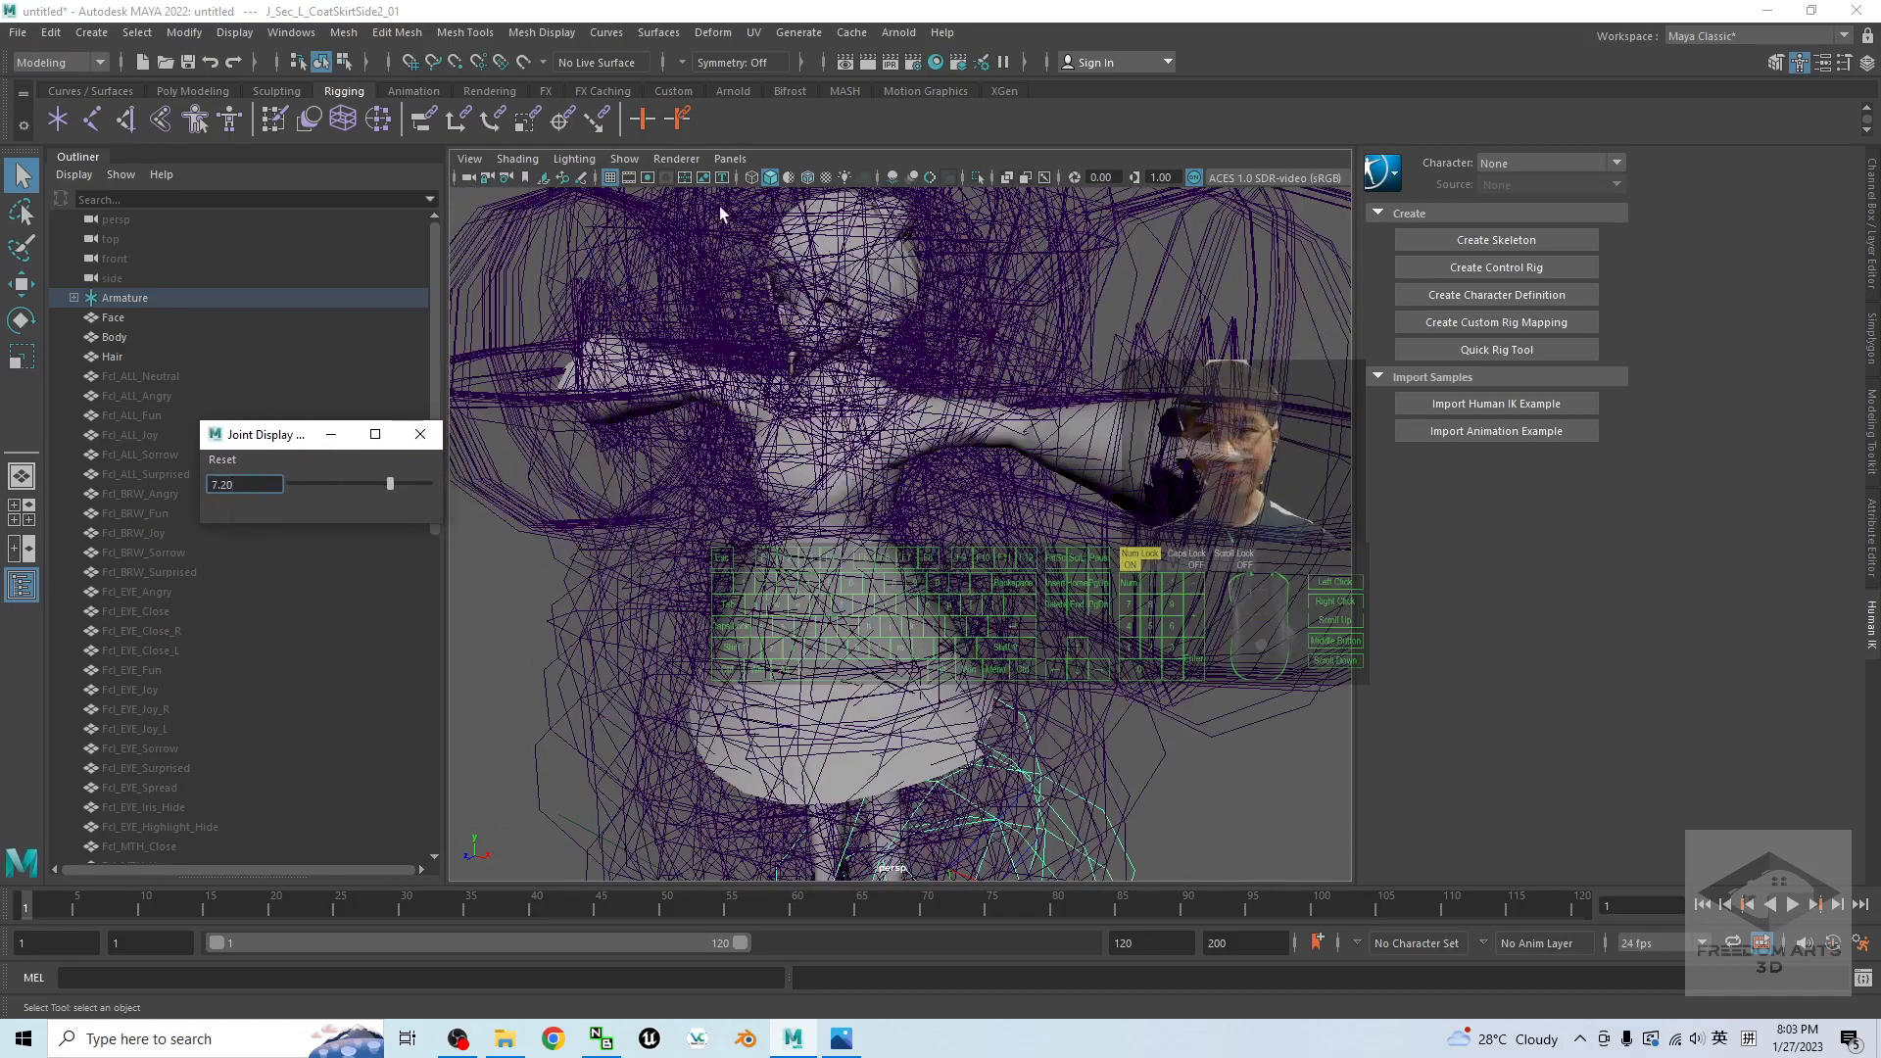
pyautogui.click(755, 178)
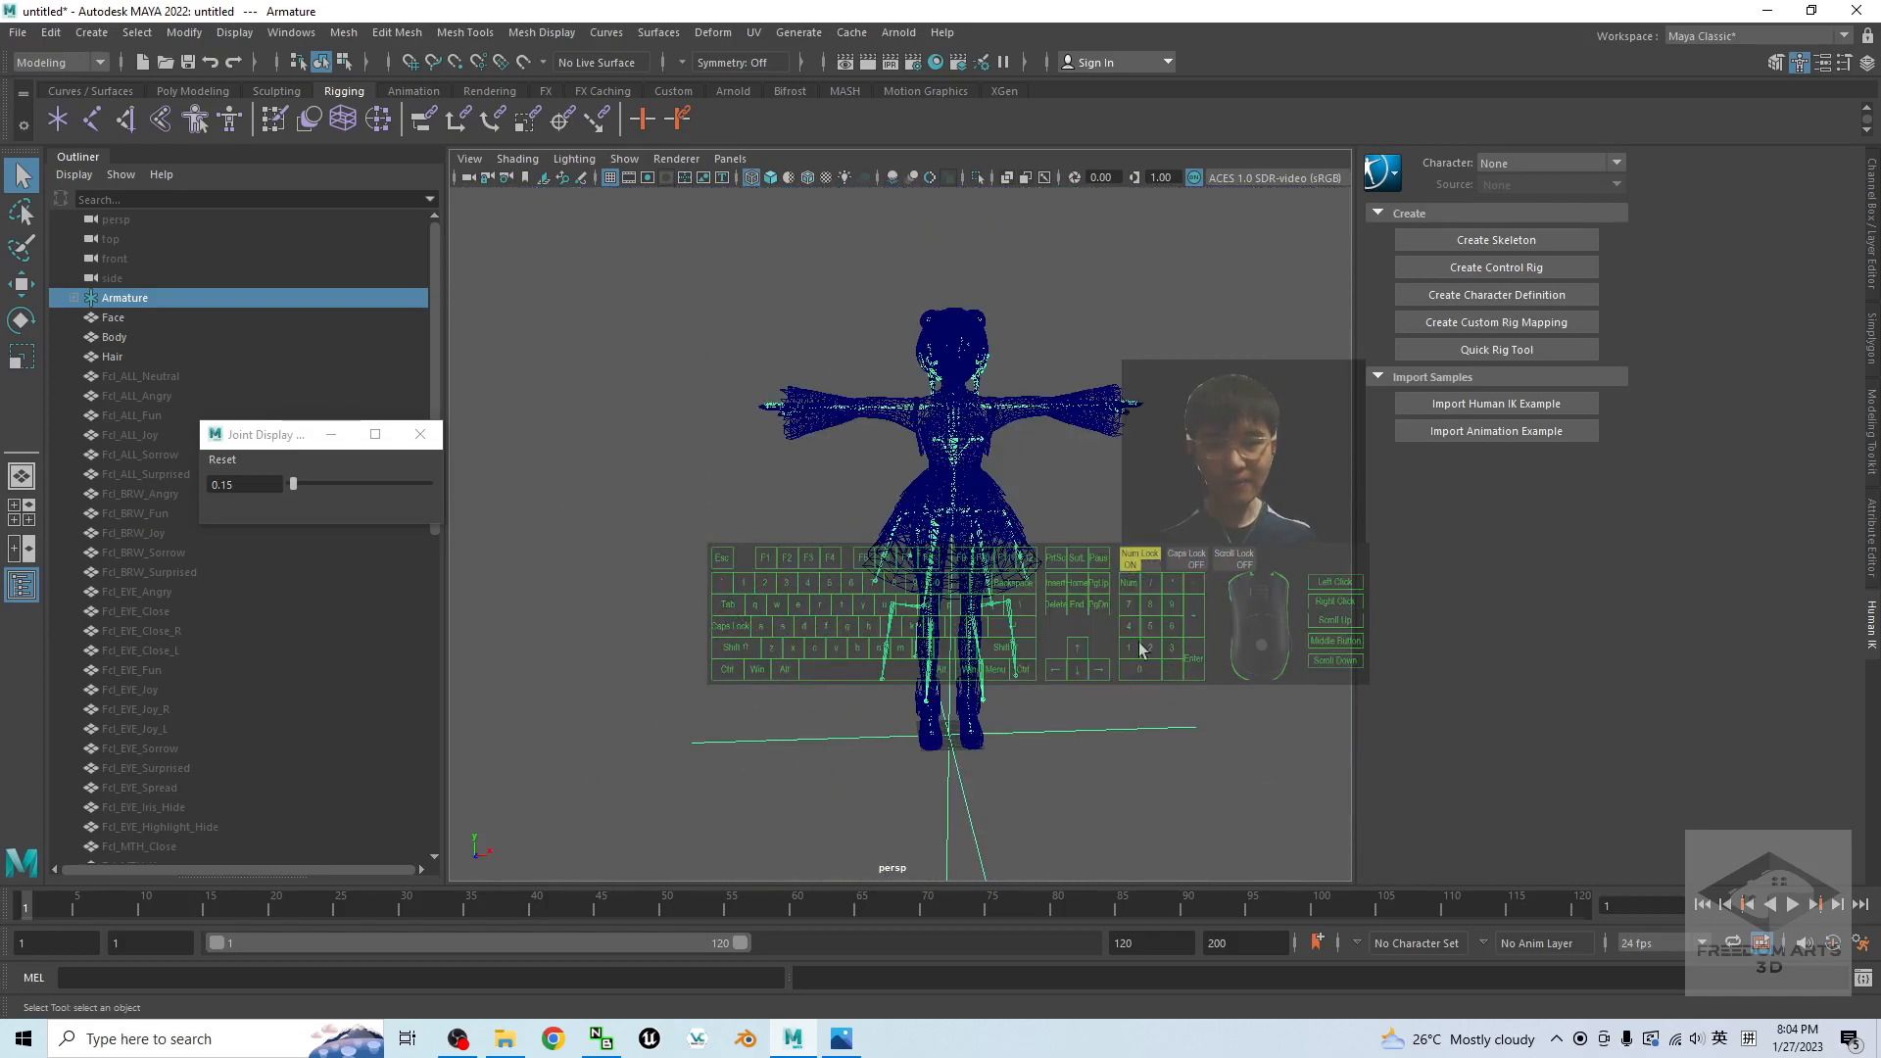
pyautogui.click(773, 177)
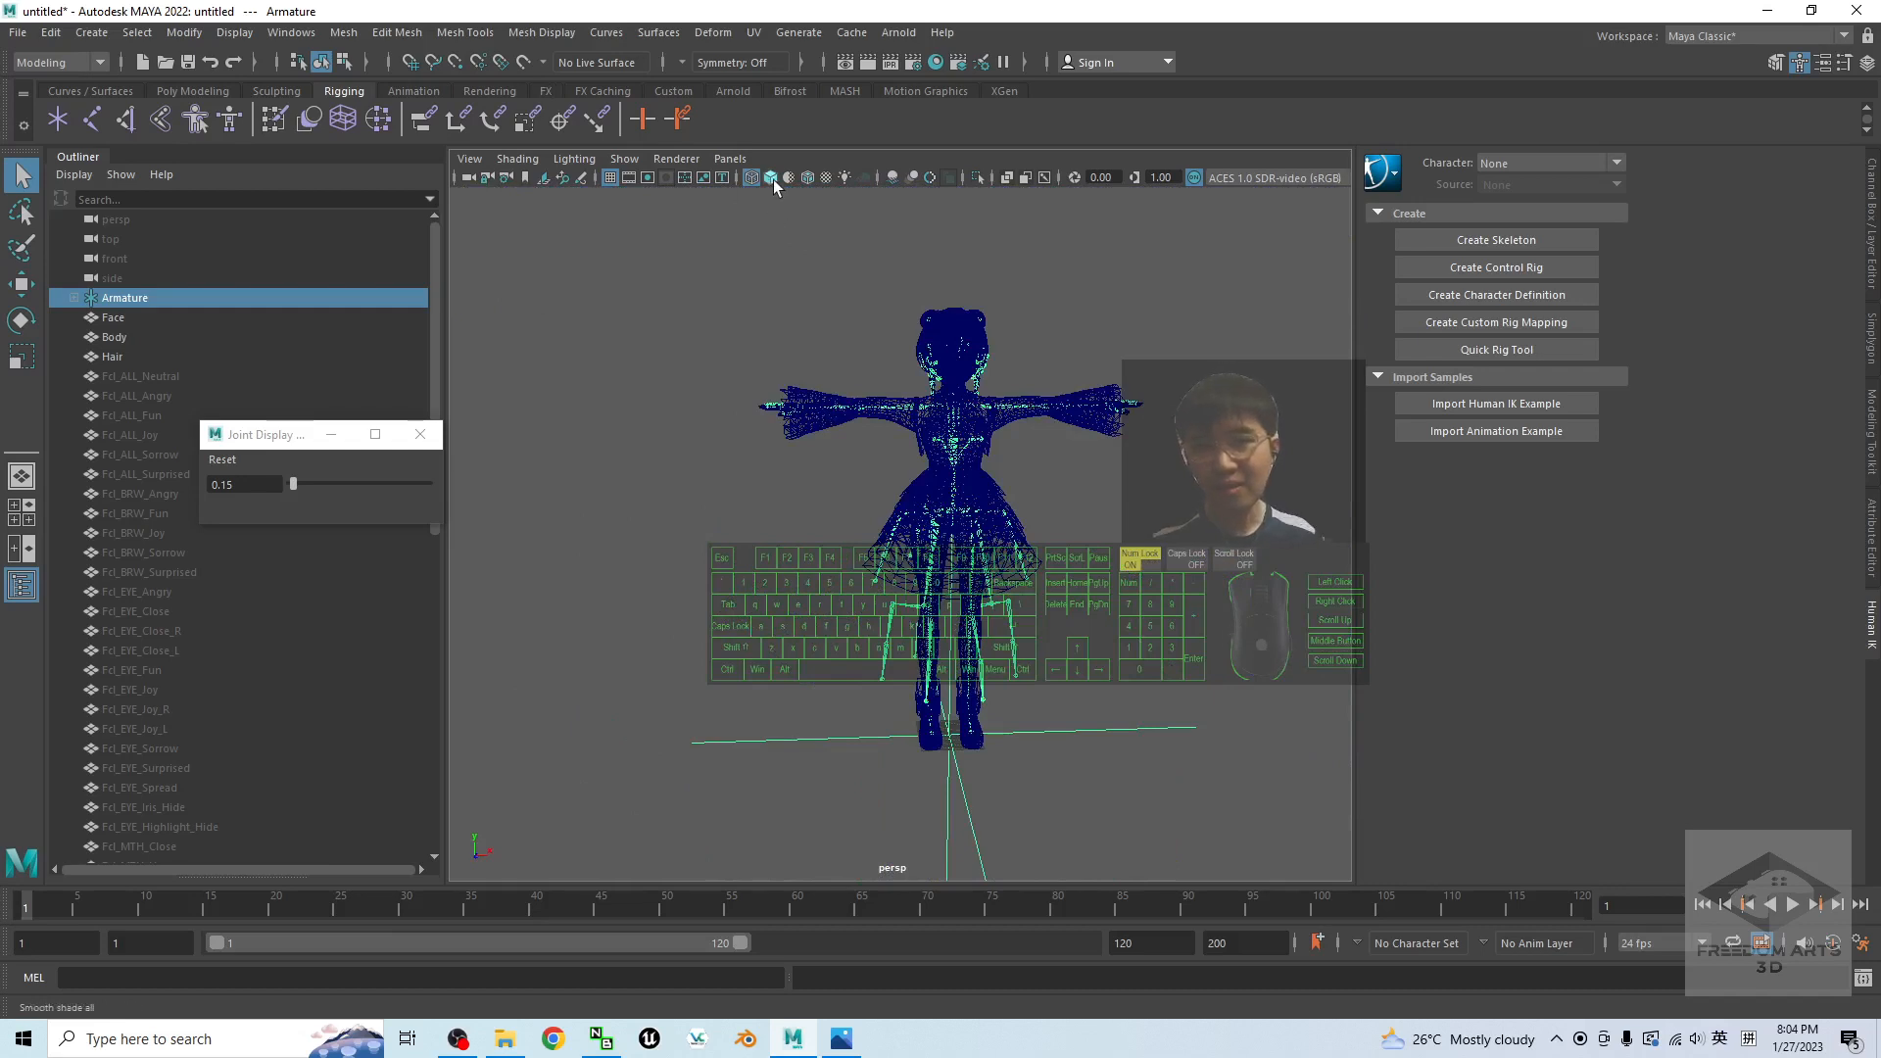
# Show the character smooth shaded with textures, then bring up the cover image
pyautogui.click(768, 177)
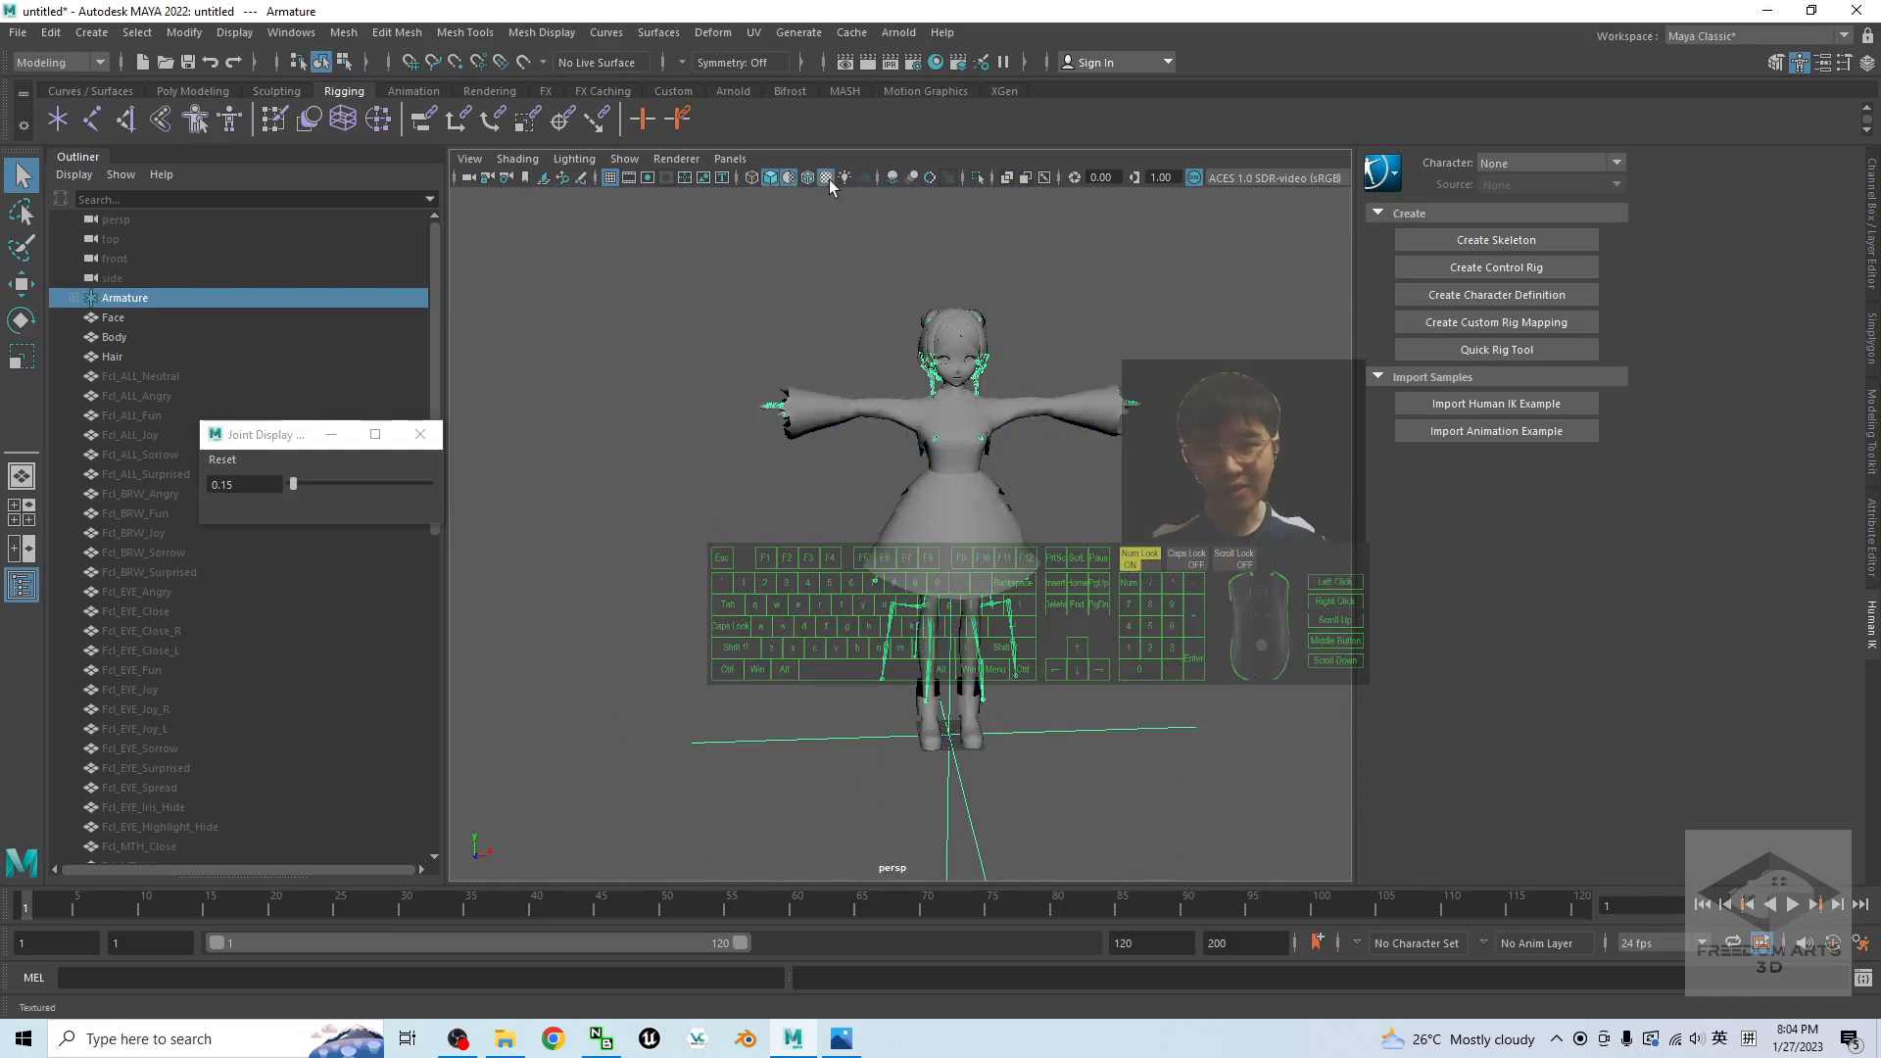
pyautogui.click(825, 178)
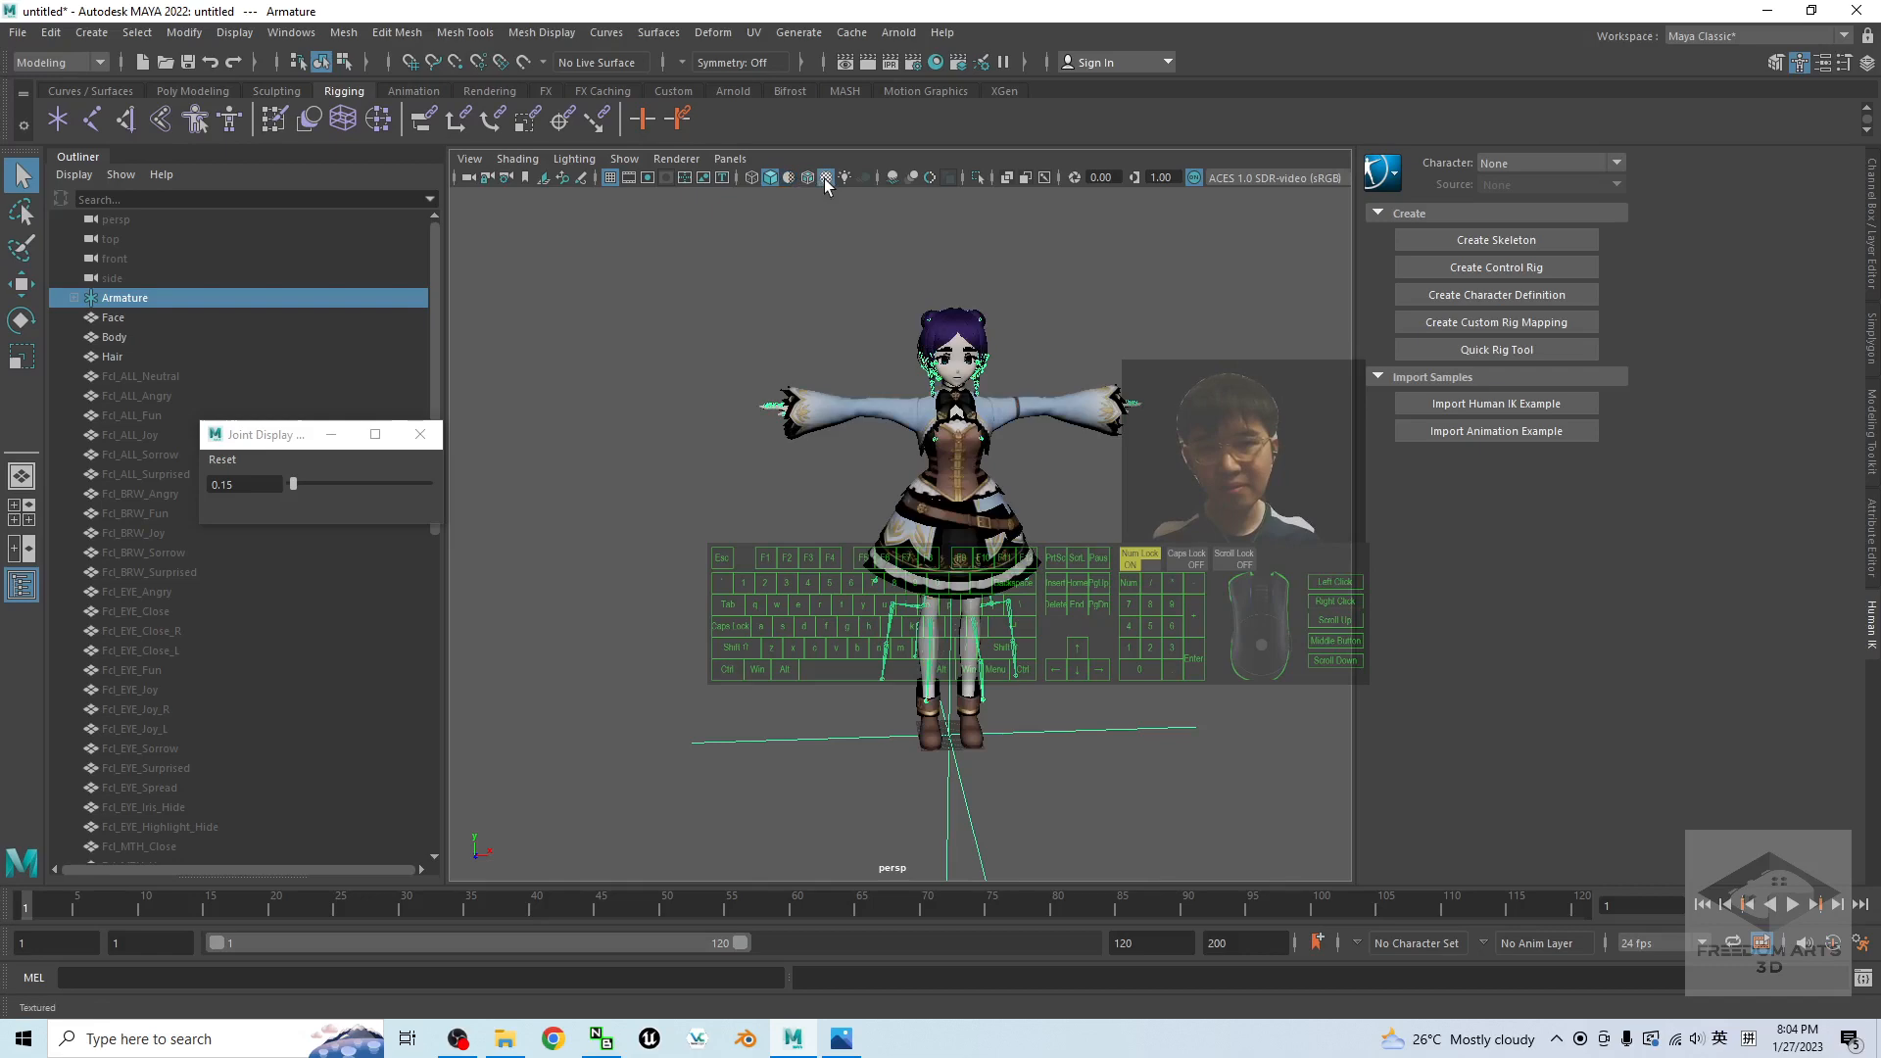
pyautogui.click(840, 1039)
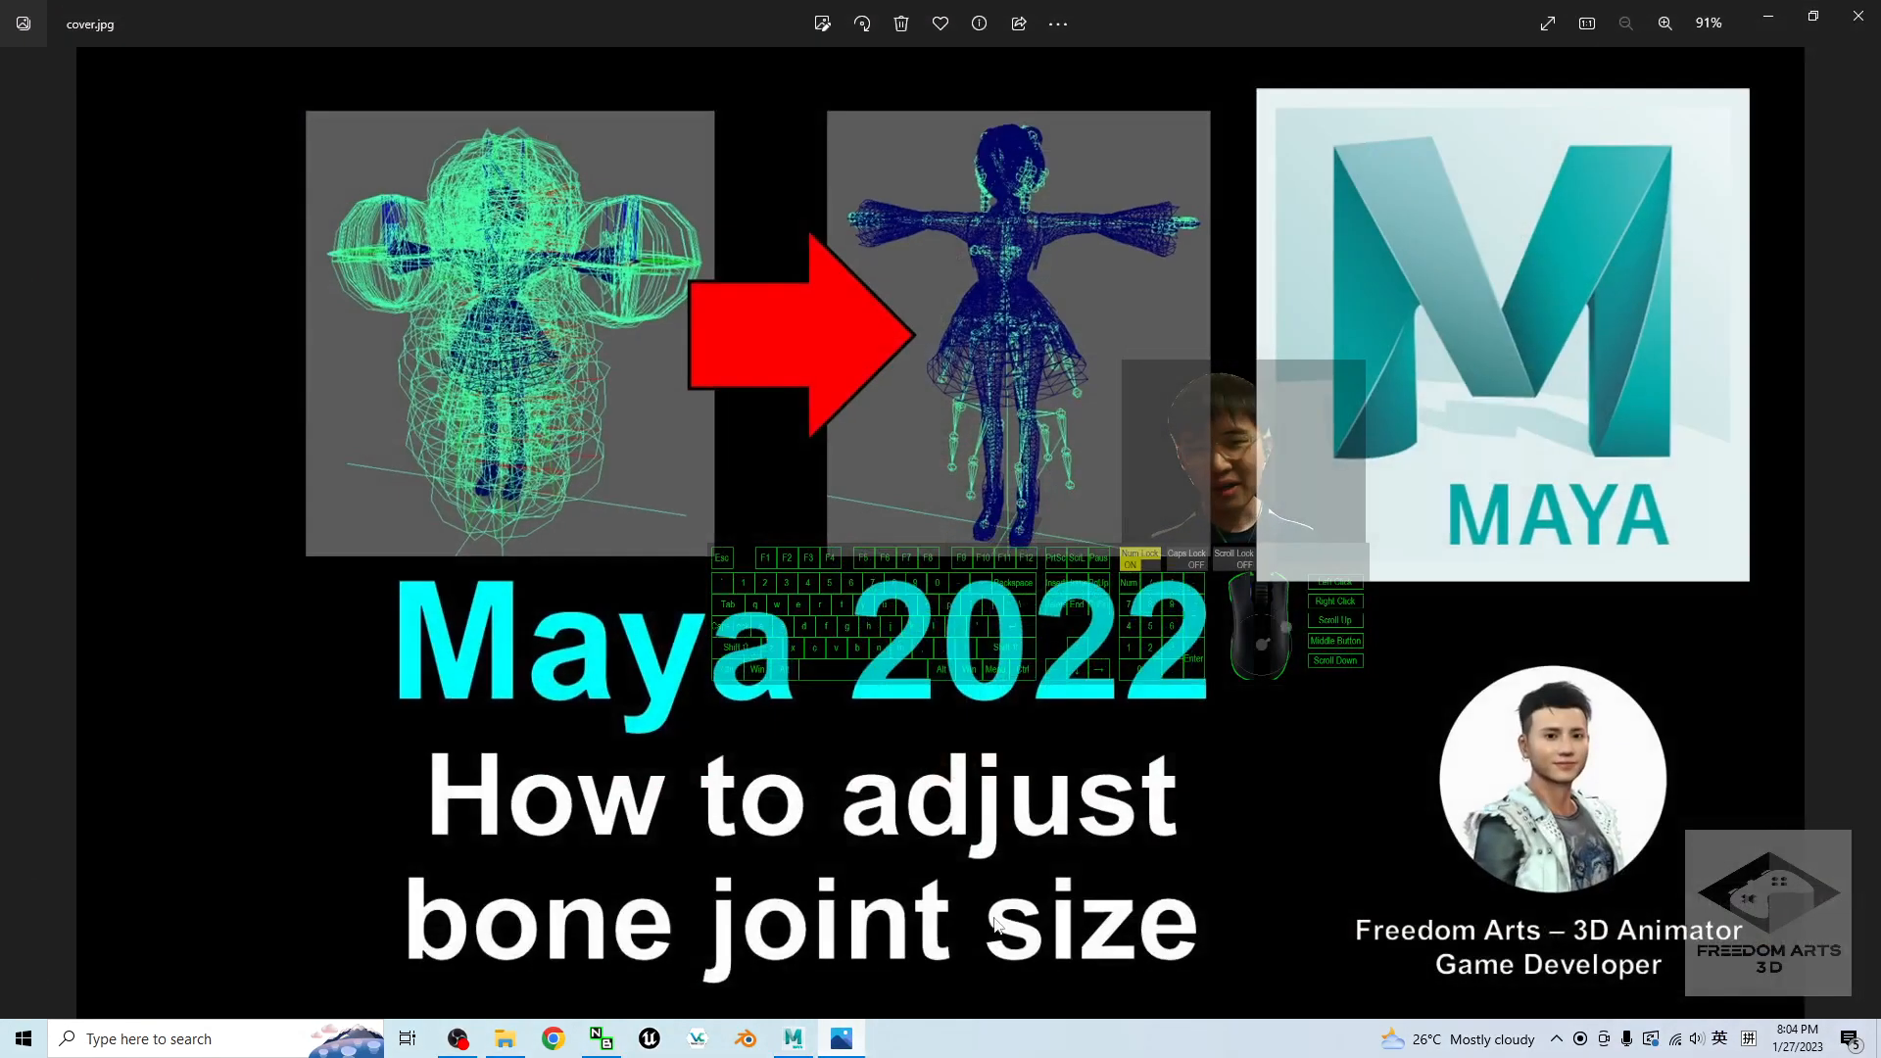
pyautogui.moveTo(700, 311)
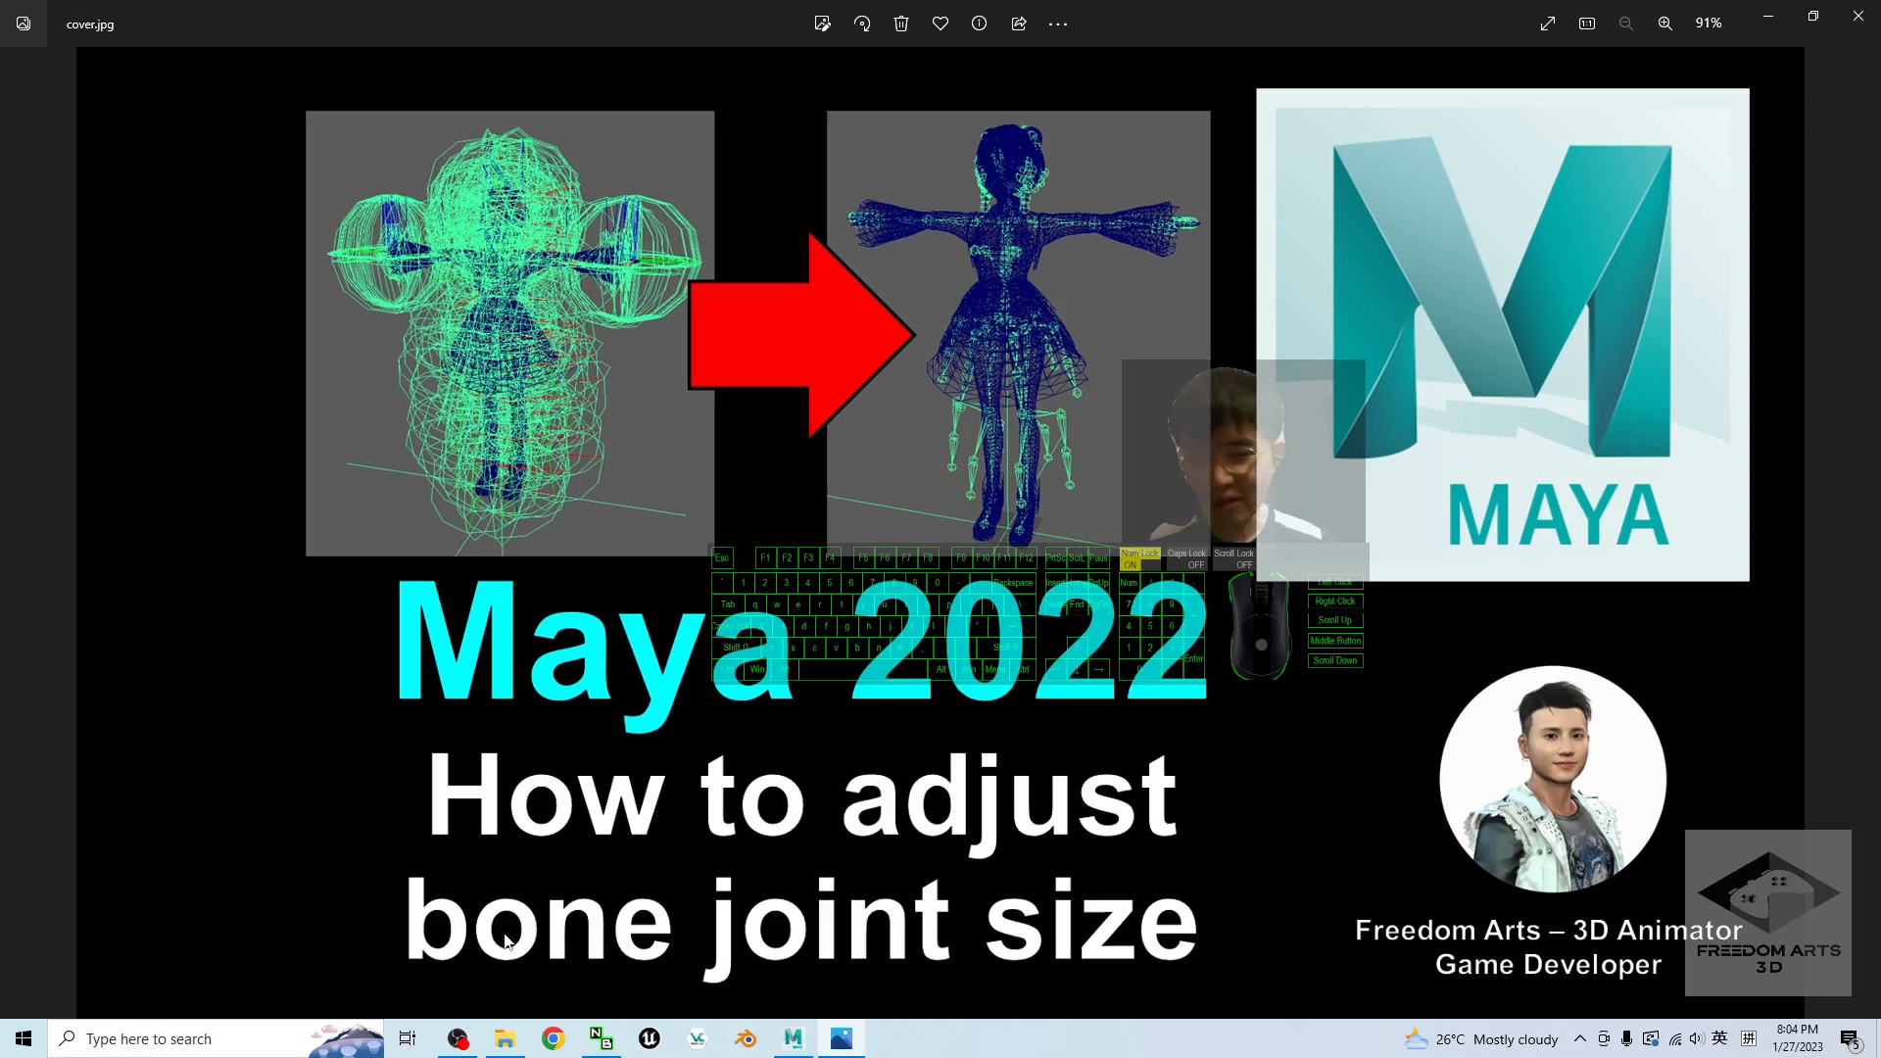
# Return to Maya after viewing the cover.jpg before/after image
pyautogui.click(791, 1038)
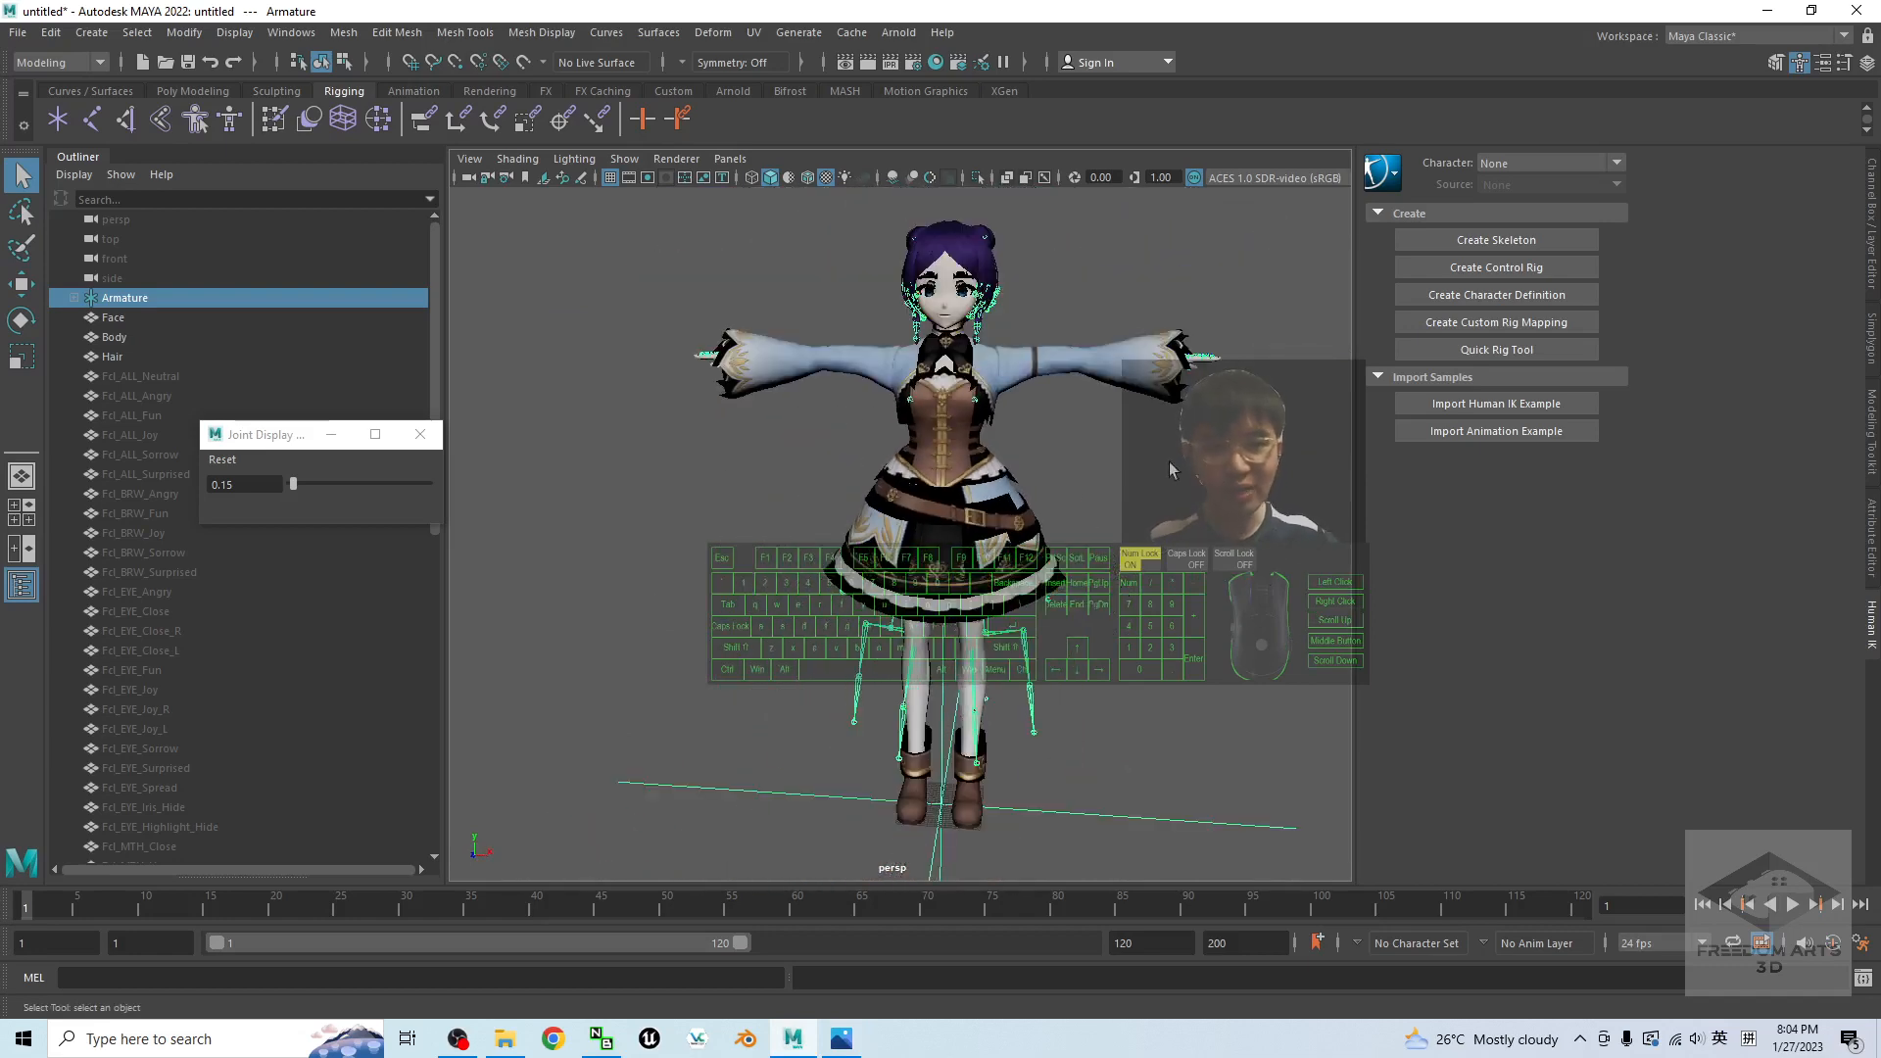
# Zoom in on the character's head and select the Hair mesh
pyautogui.scroll(3)
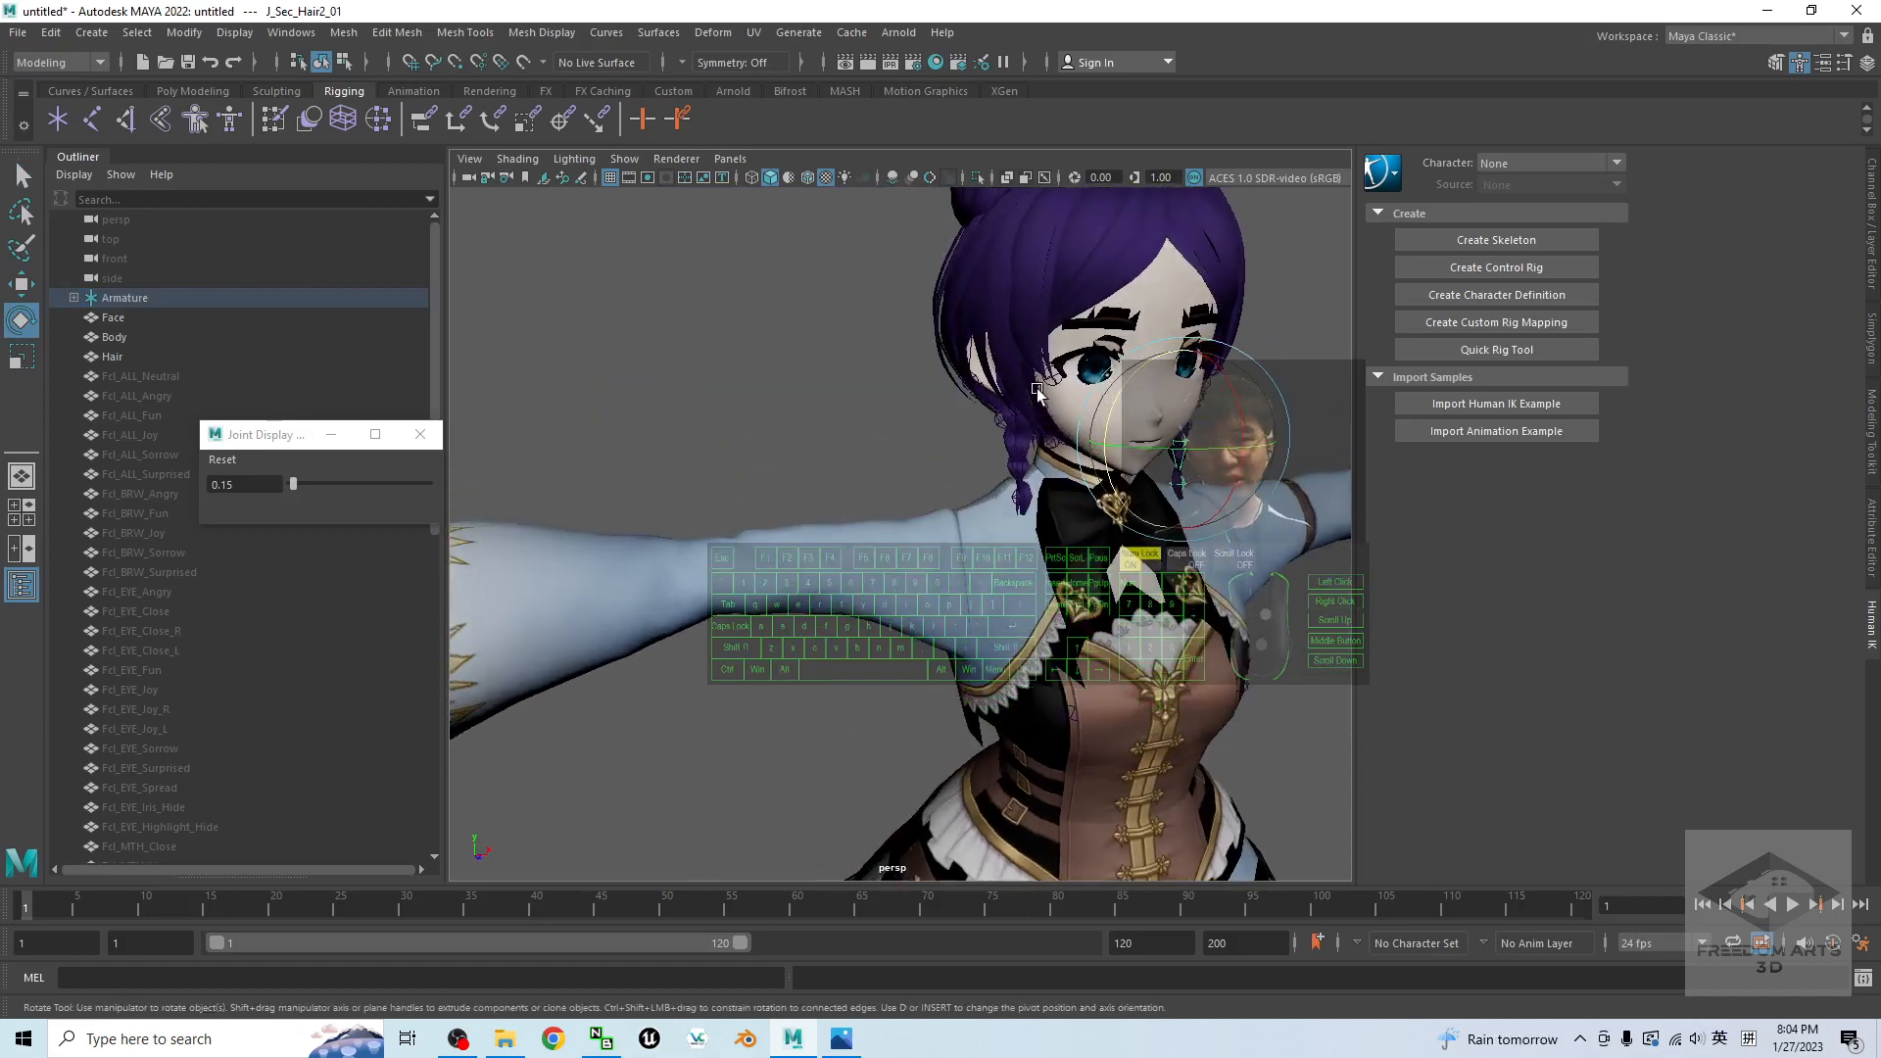
pyautogui.click(112, 357)
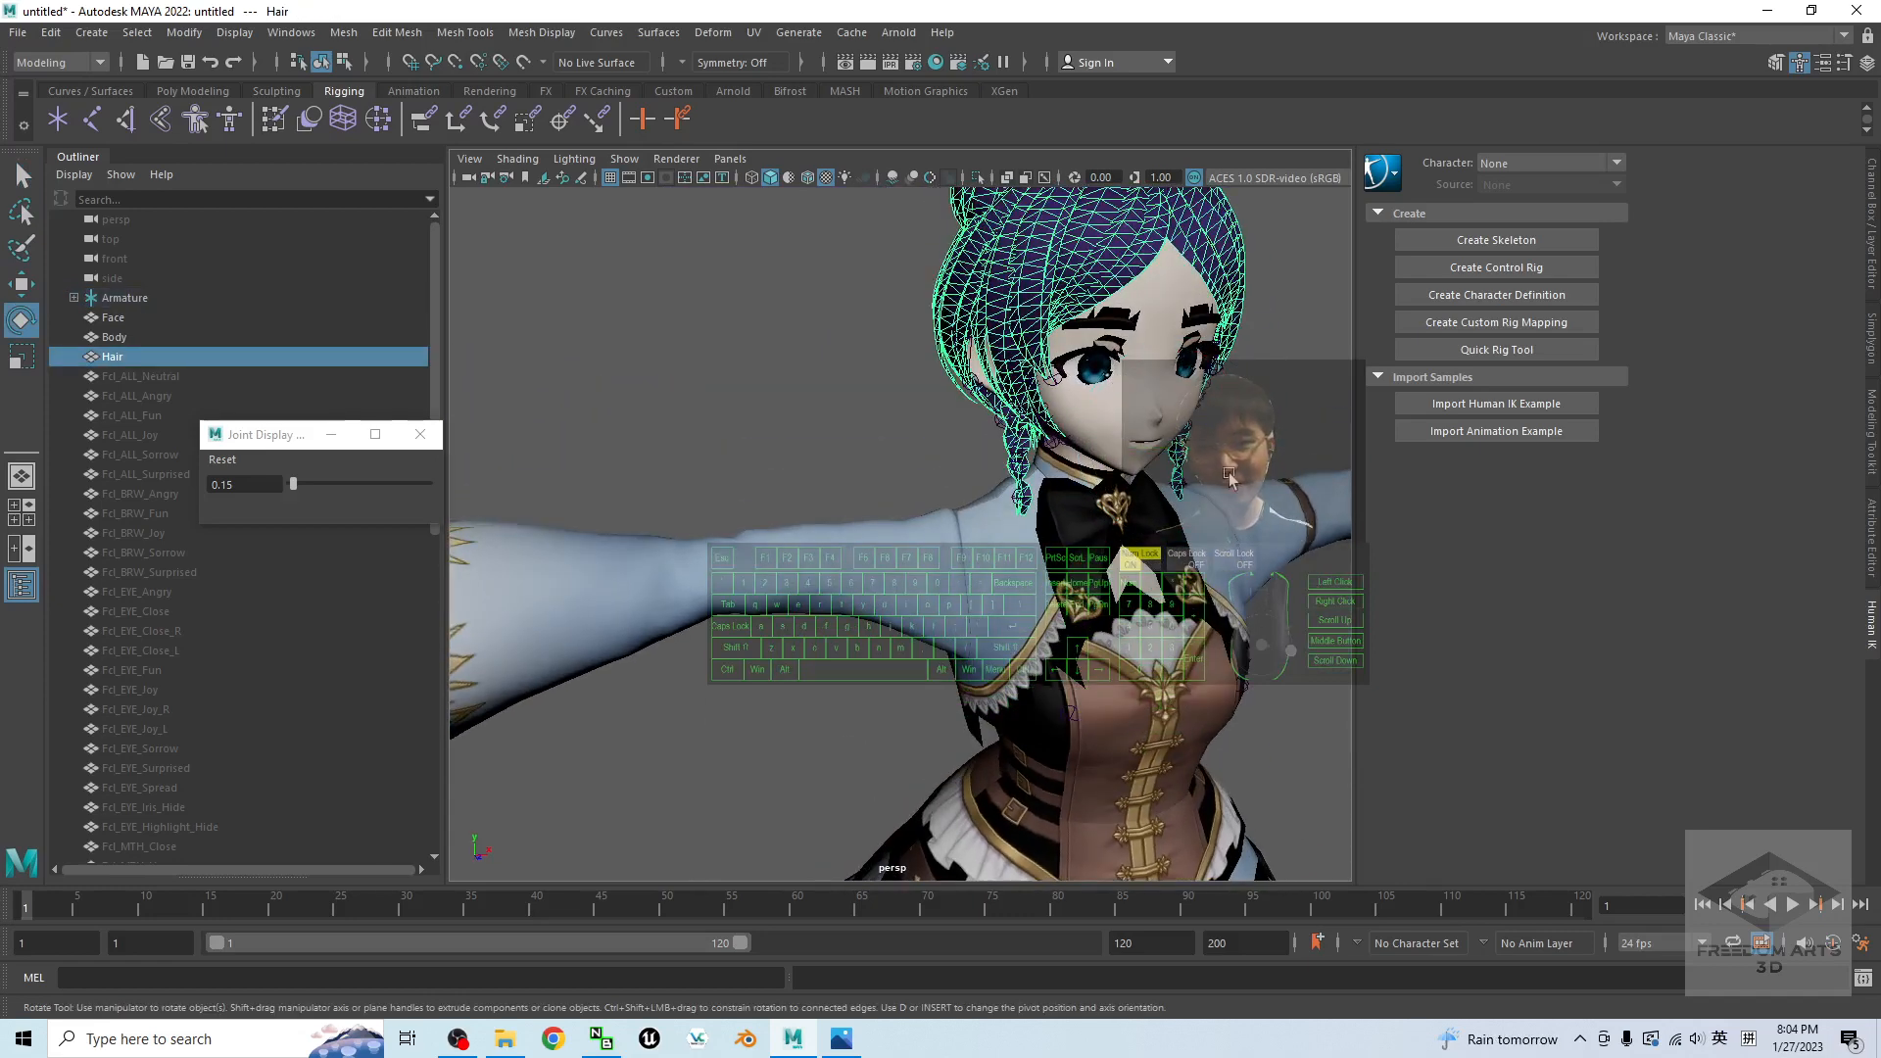